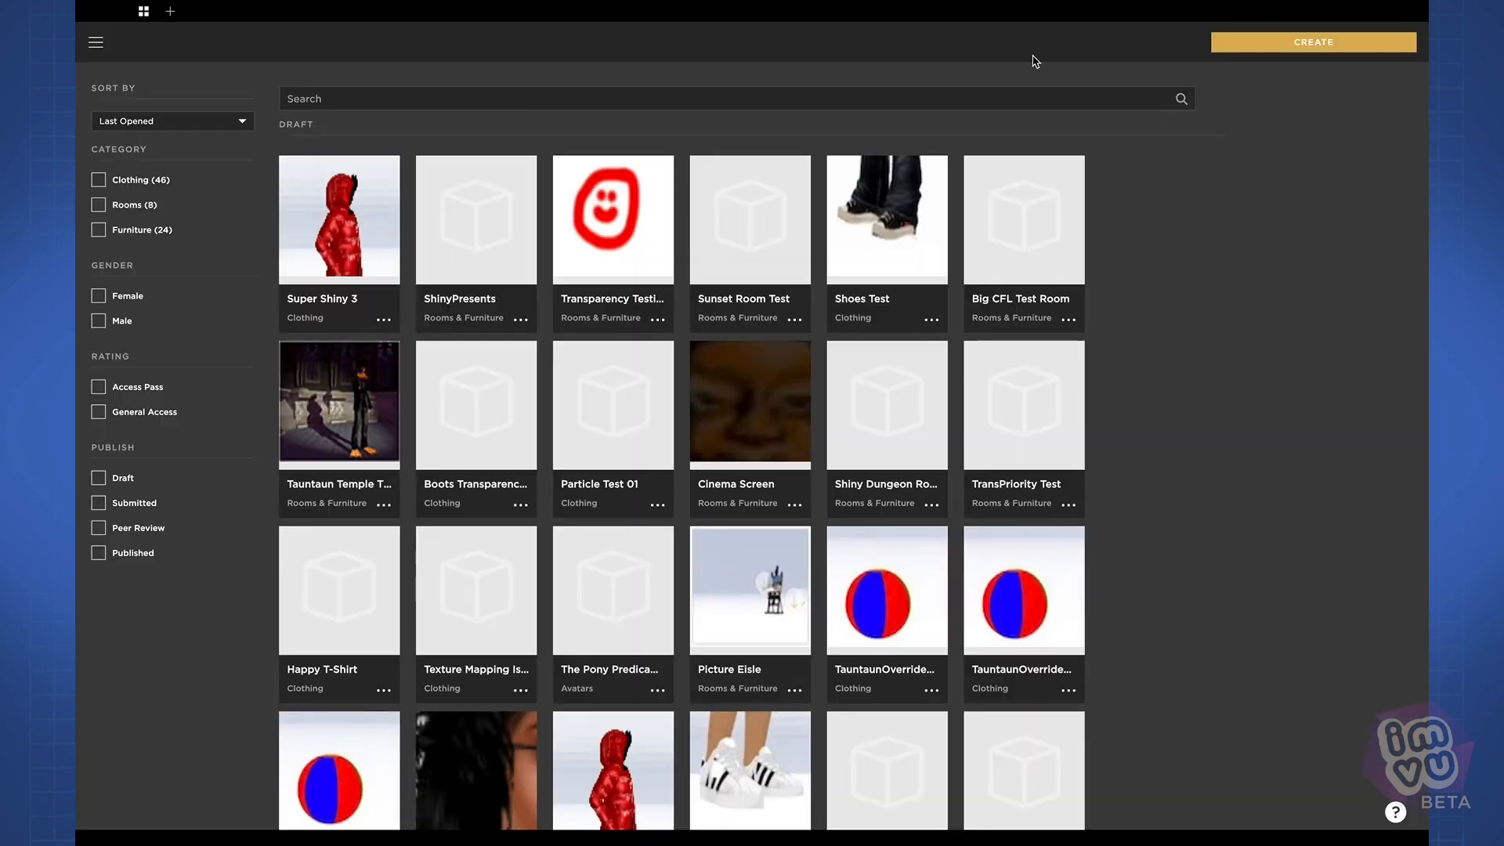
{"action": "mouse_move", "coordinate": [427, 60]}
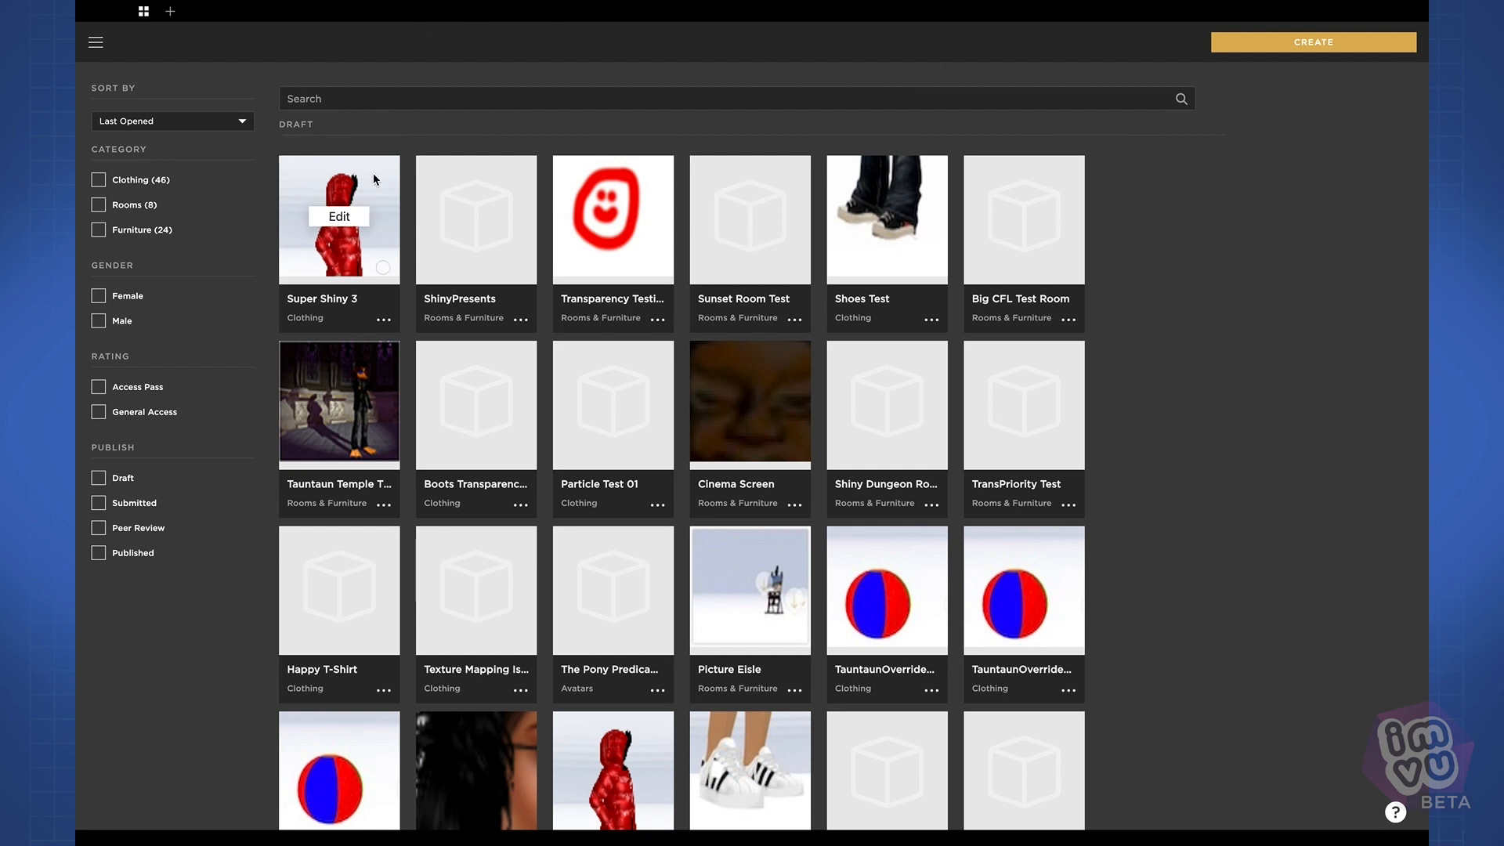
{"action": "mouse_move", "coordinate": [868, 210]}
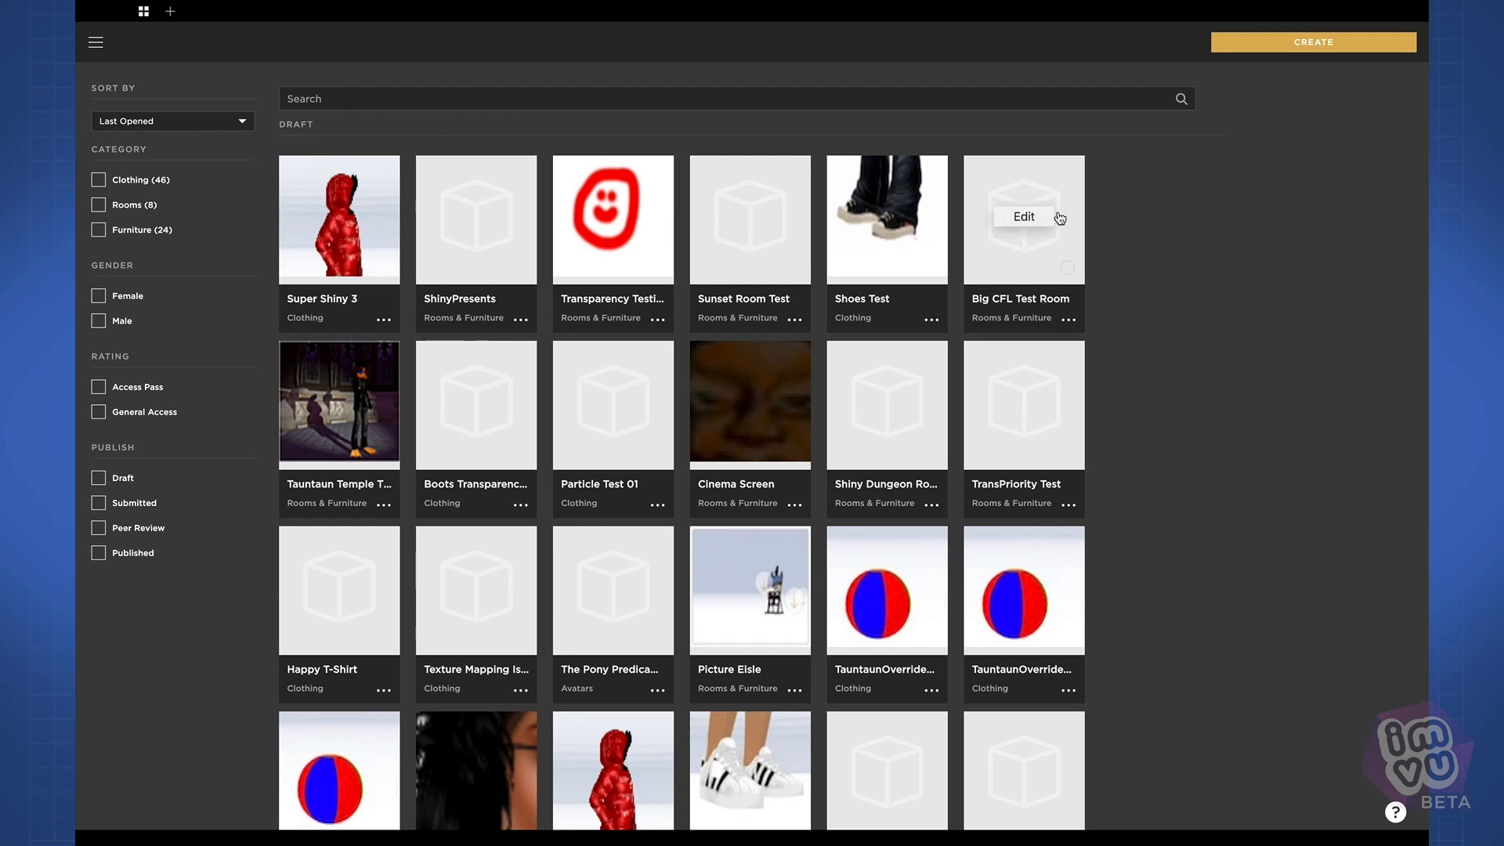
Scroll down through the product grid and back up to the top.
{"action": "scroll", "scroll_direction": "down", "scroll_amount": 3}
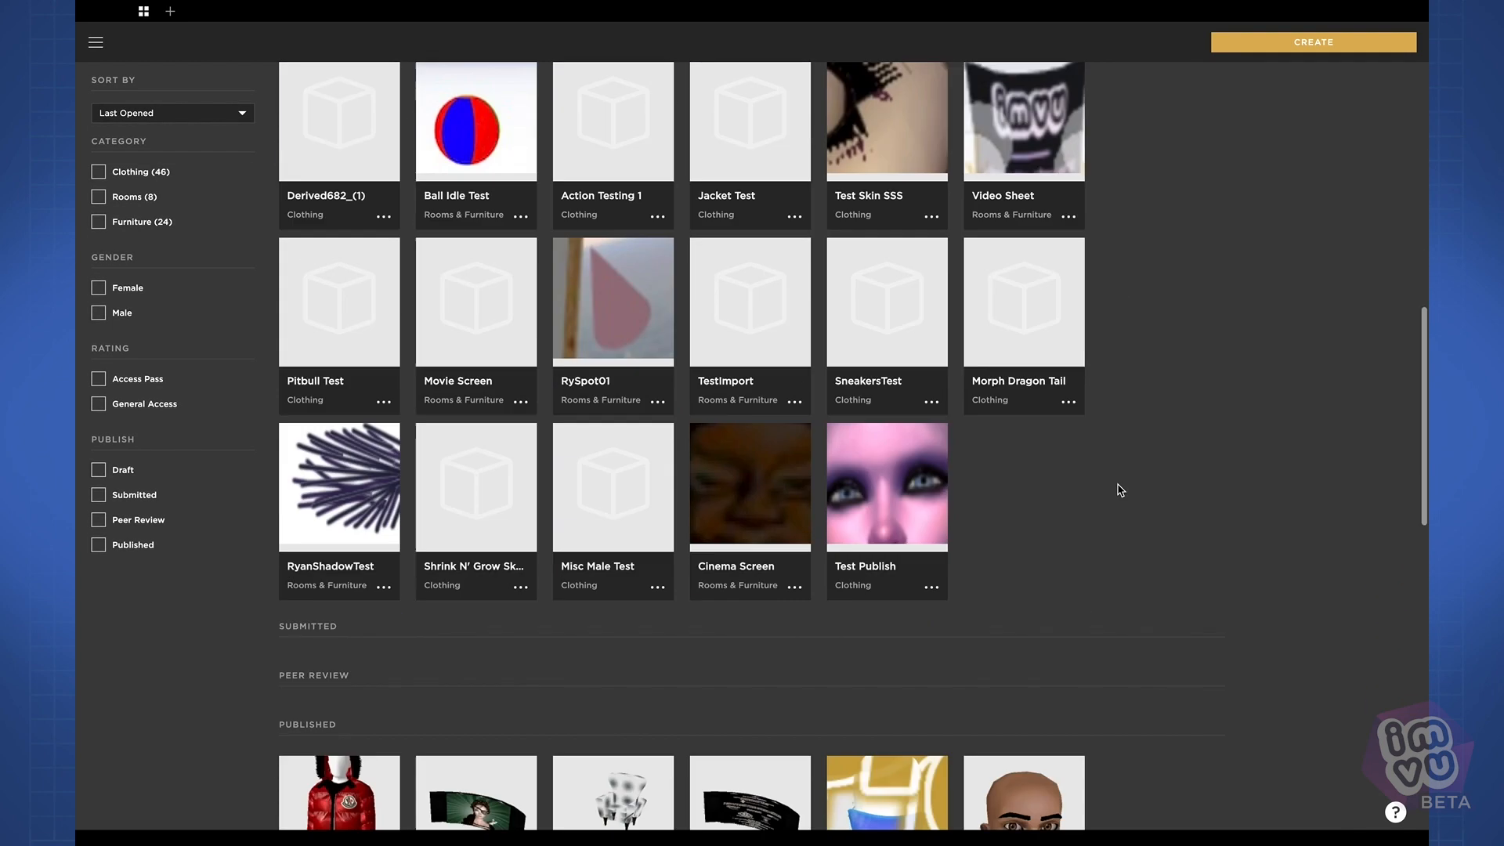
{"action": "scroll", "scroll_direction": "down", "scroll_amount": 3}
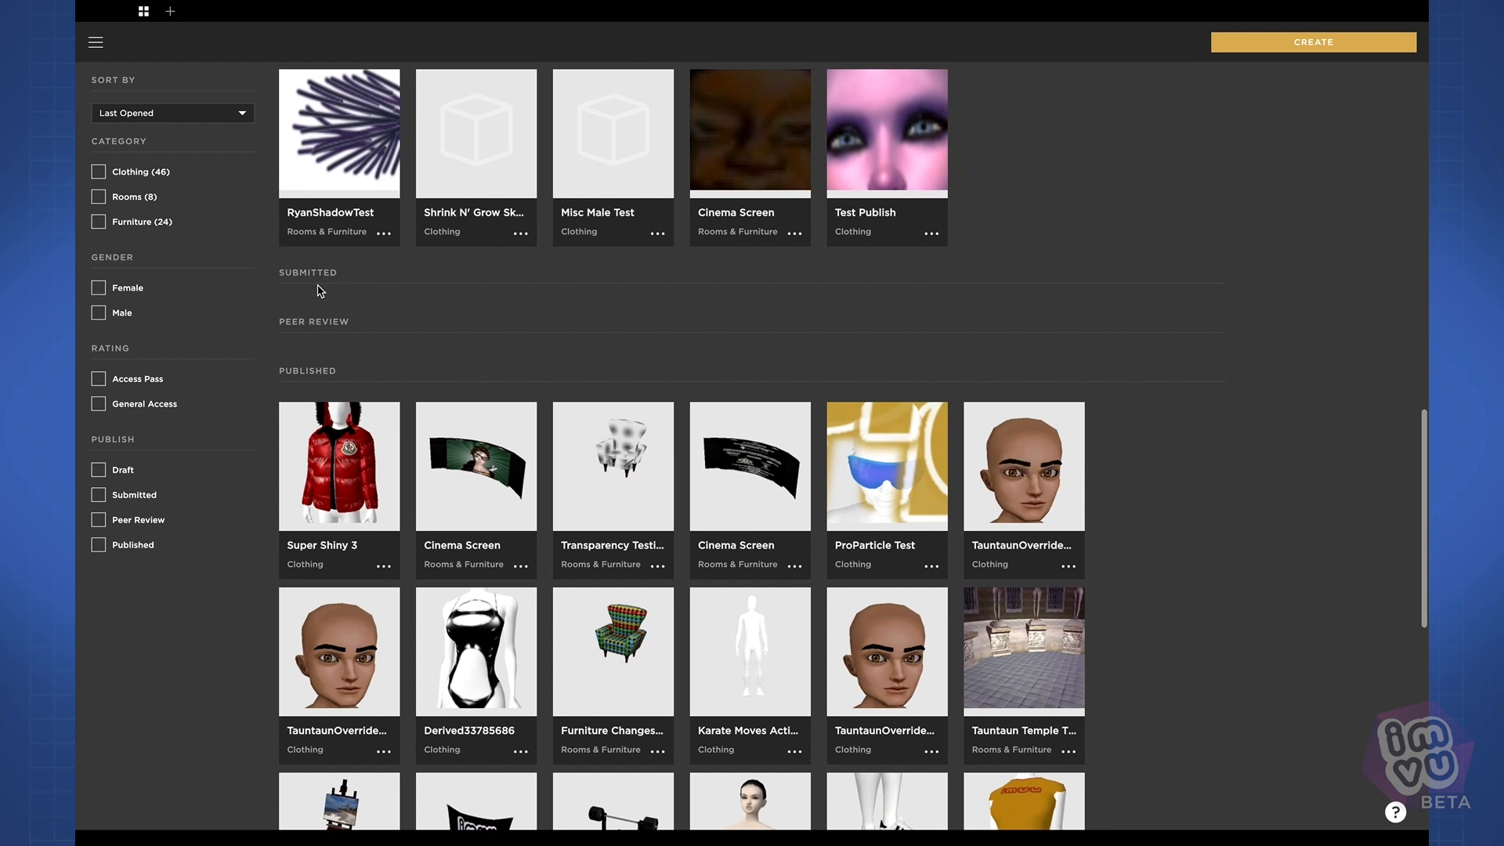
{"action": "mouse_move", "coordinate": [383, 337]}
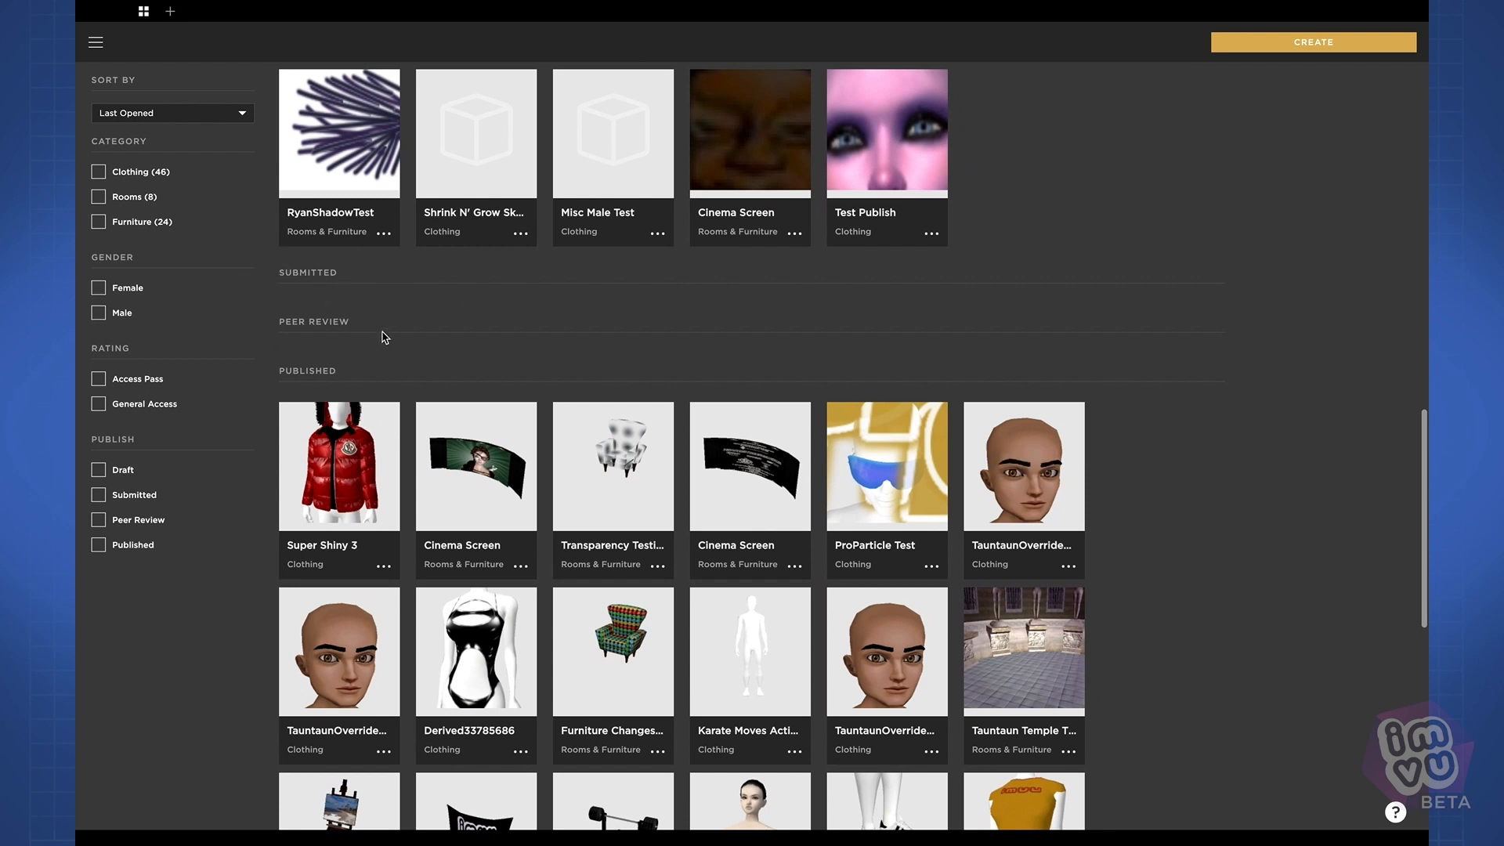
{"action": "mouse_move", "coordinate": [291, 393]}
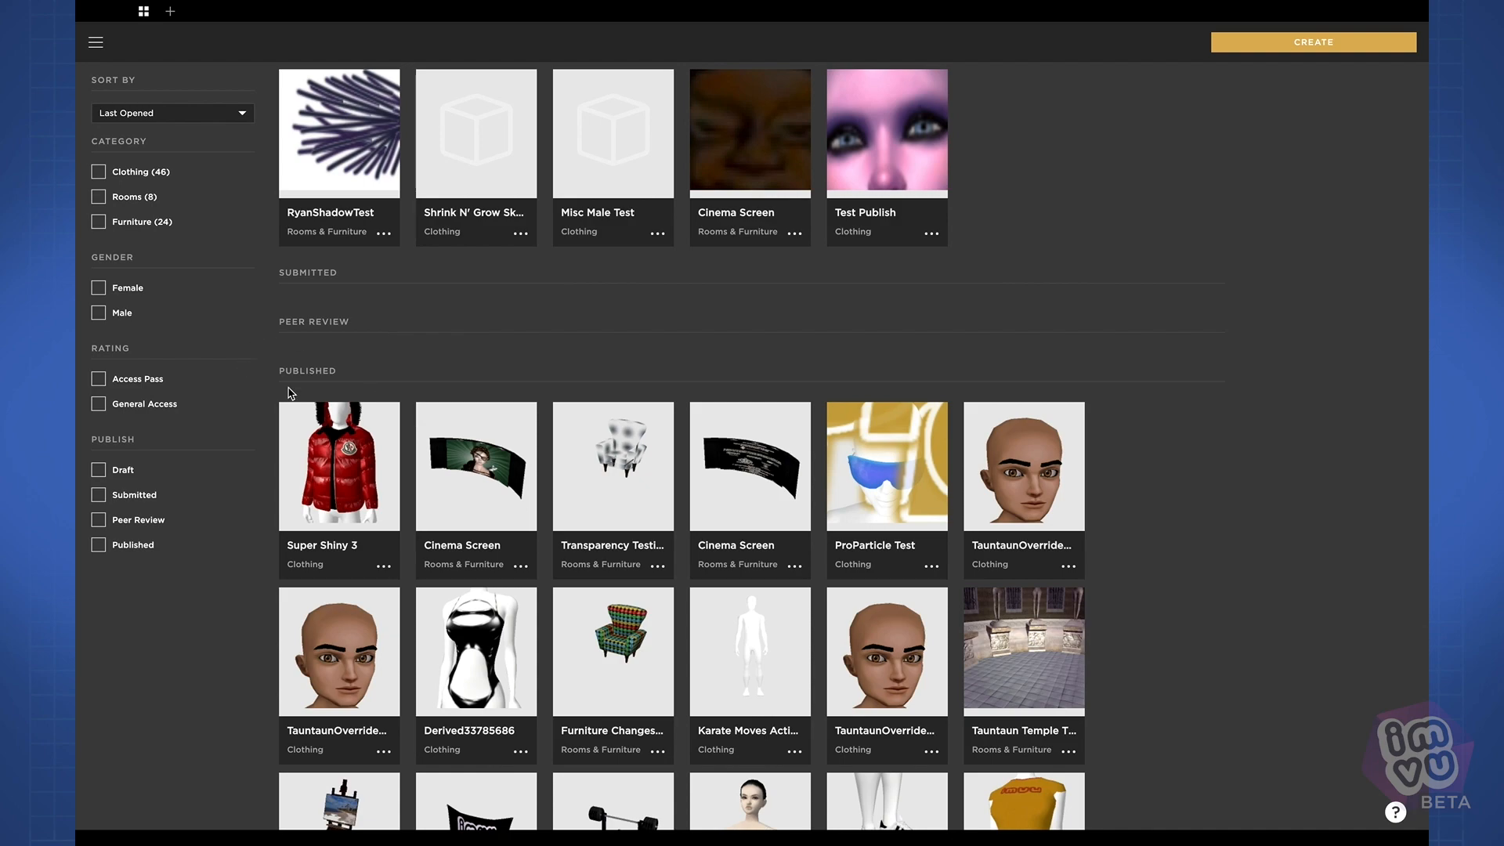
{"action": "scroll", "scroll_direction": "down", "scroll_amount": 3}
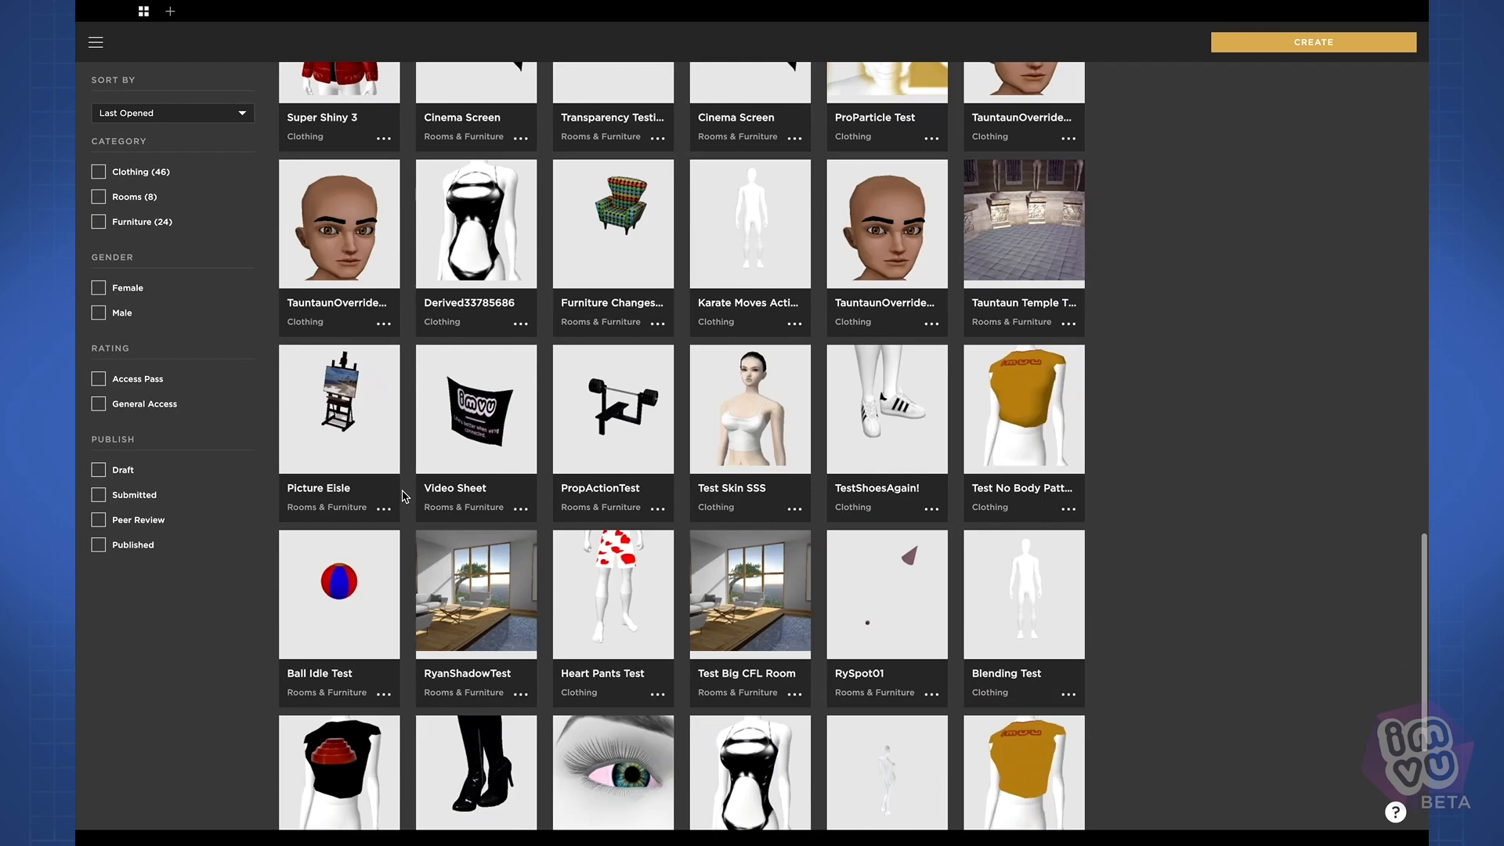
{"action": "scroll", "scroll_direction": "up", "scroll_amount": 3}
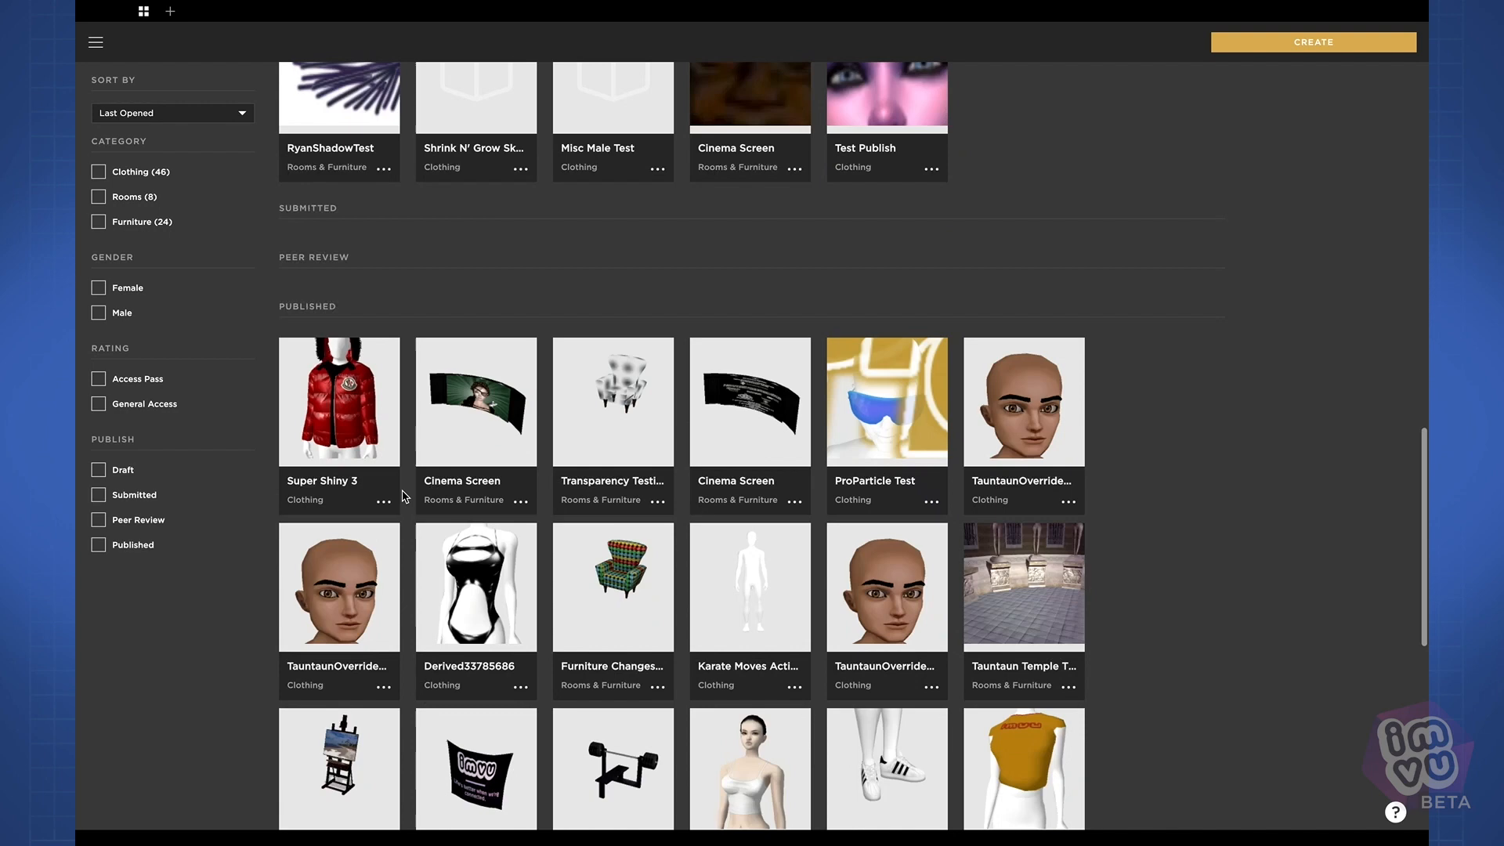
{"action": "scroll", "scroll_direction": "up", "scroll_amount": 3}
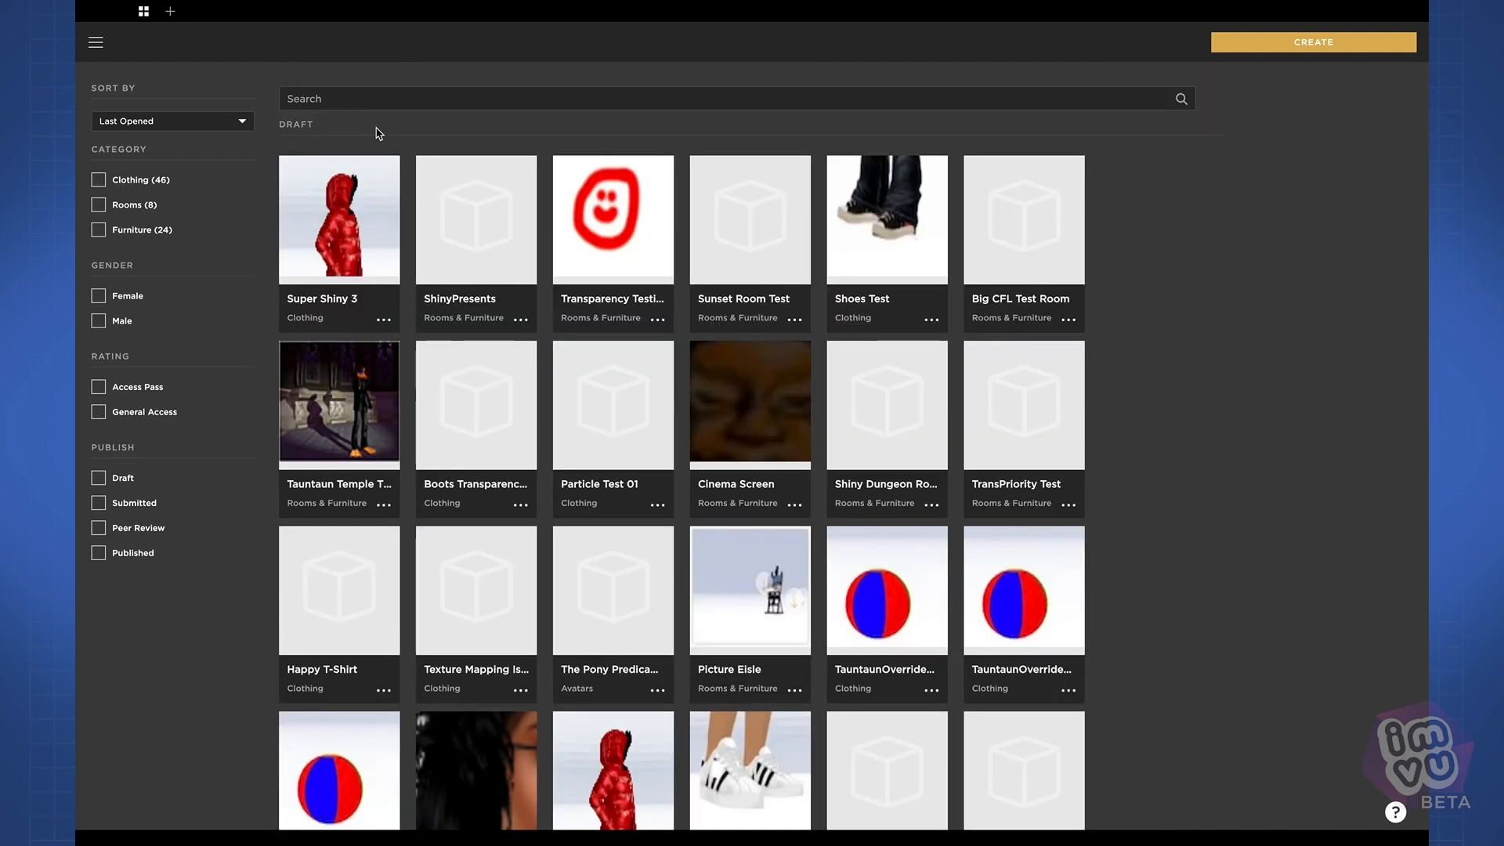
{"action": "mouse_move", "coordinate": [739, 142]}
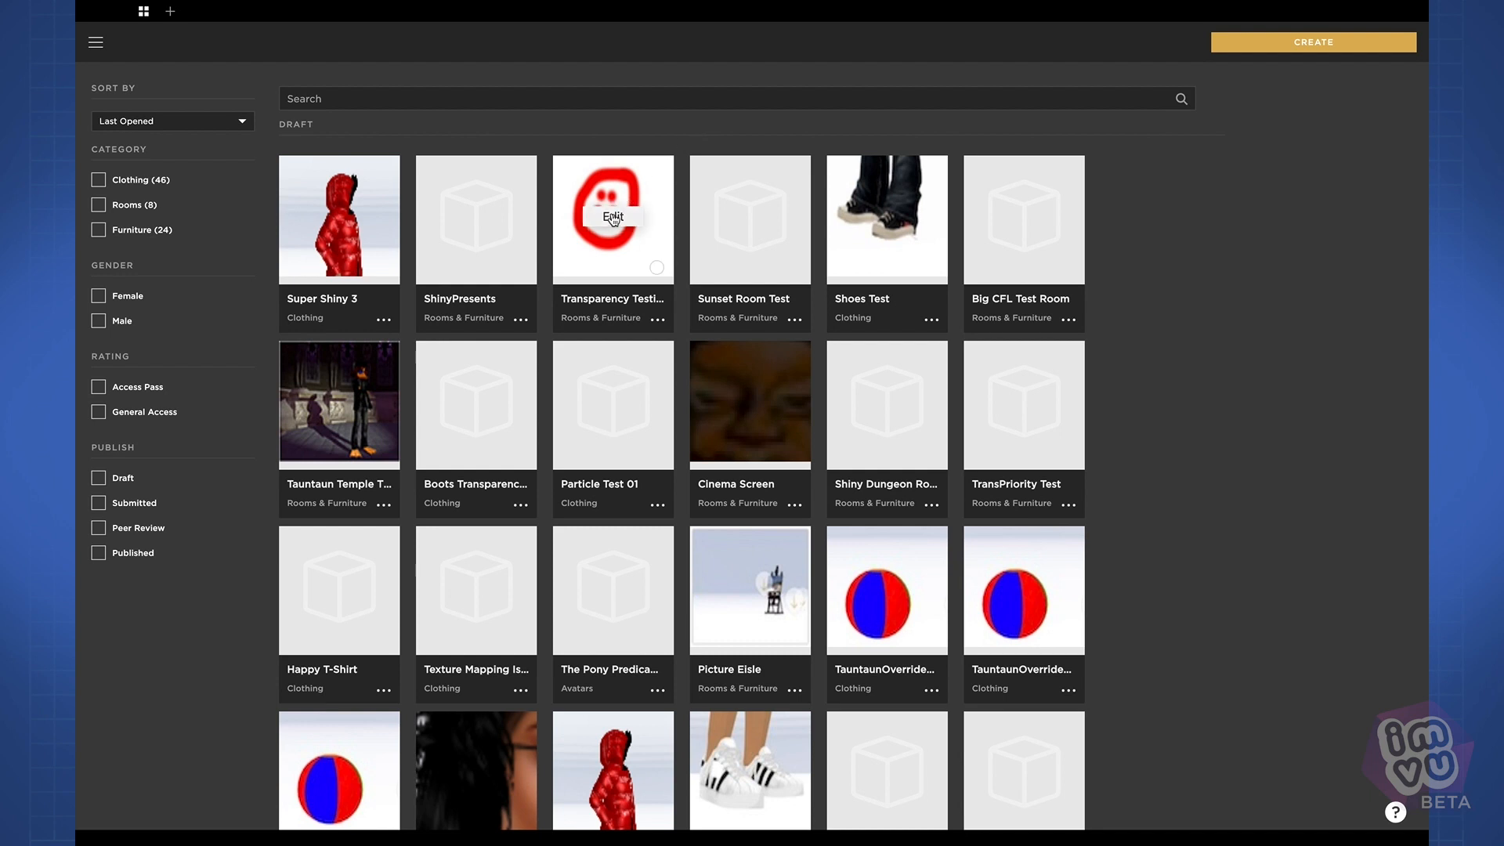
{"action": "mouse_move", "coordinate": [749, 219]}
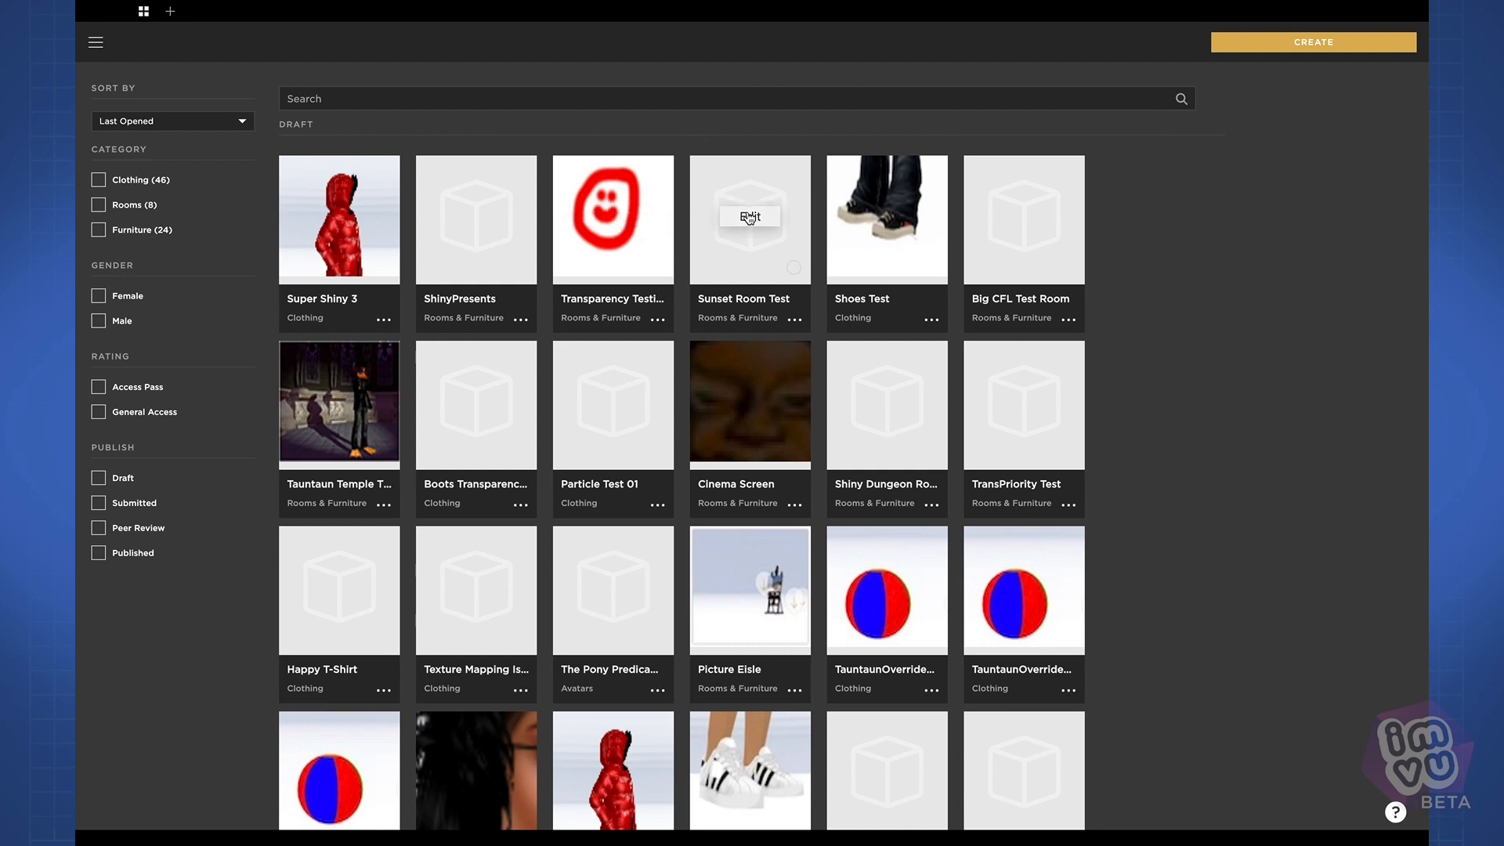
{"action": "mouse_move", "coordinate": [885, 219]}
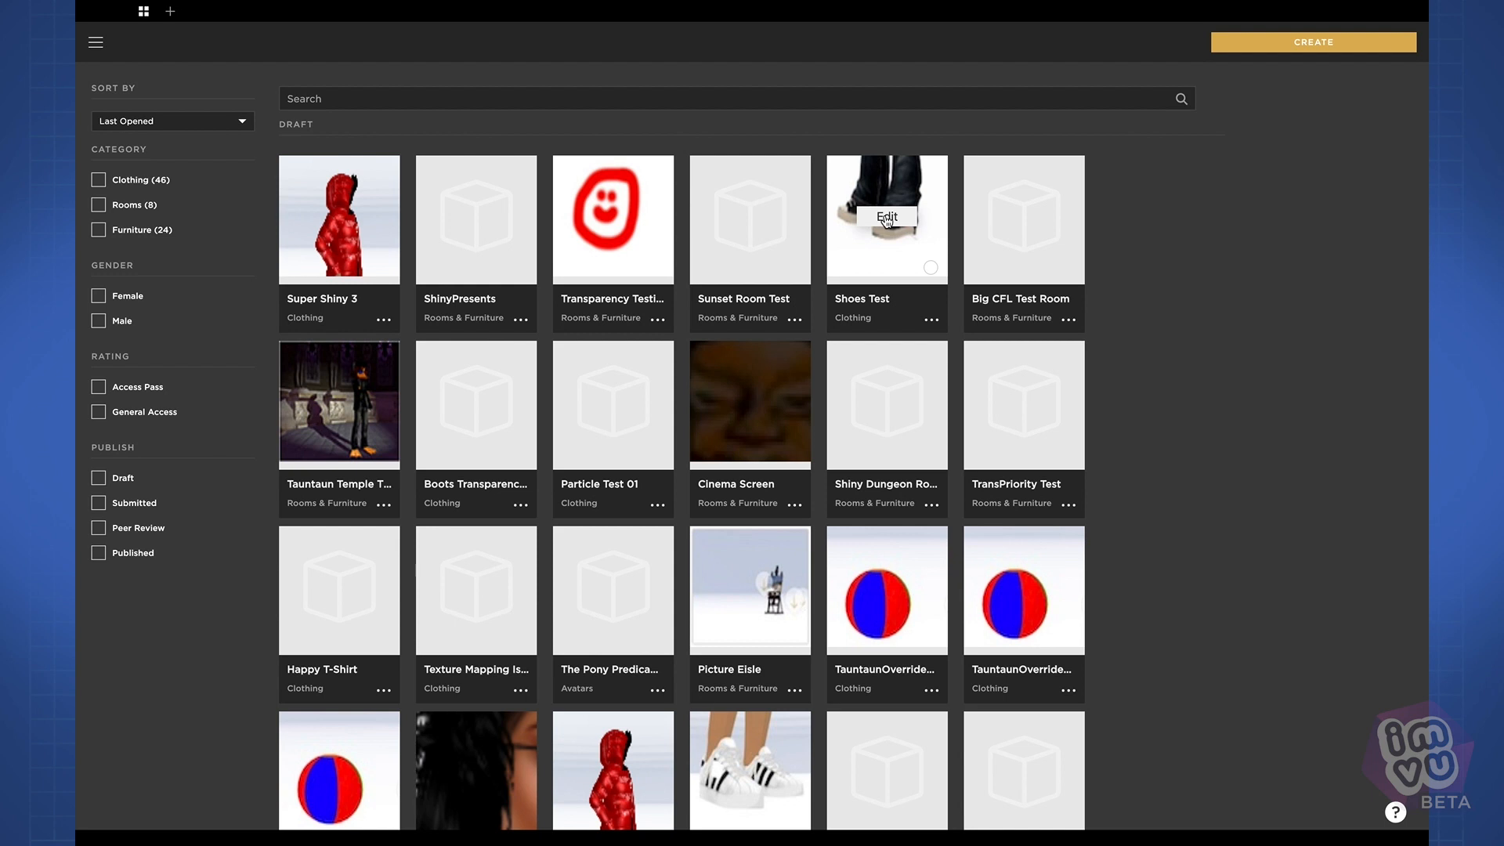
{"action": "mouse_move", "coordinate": [1284, 251]}
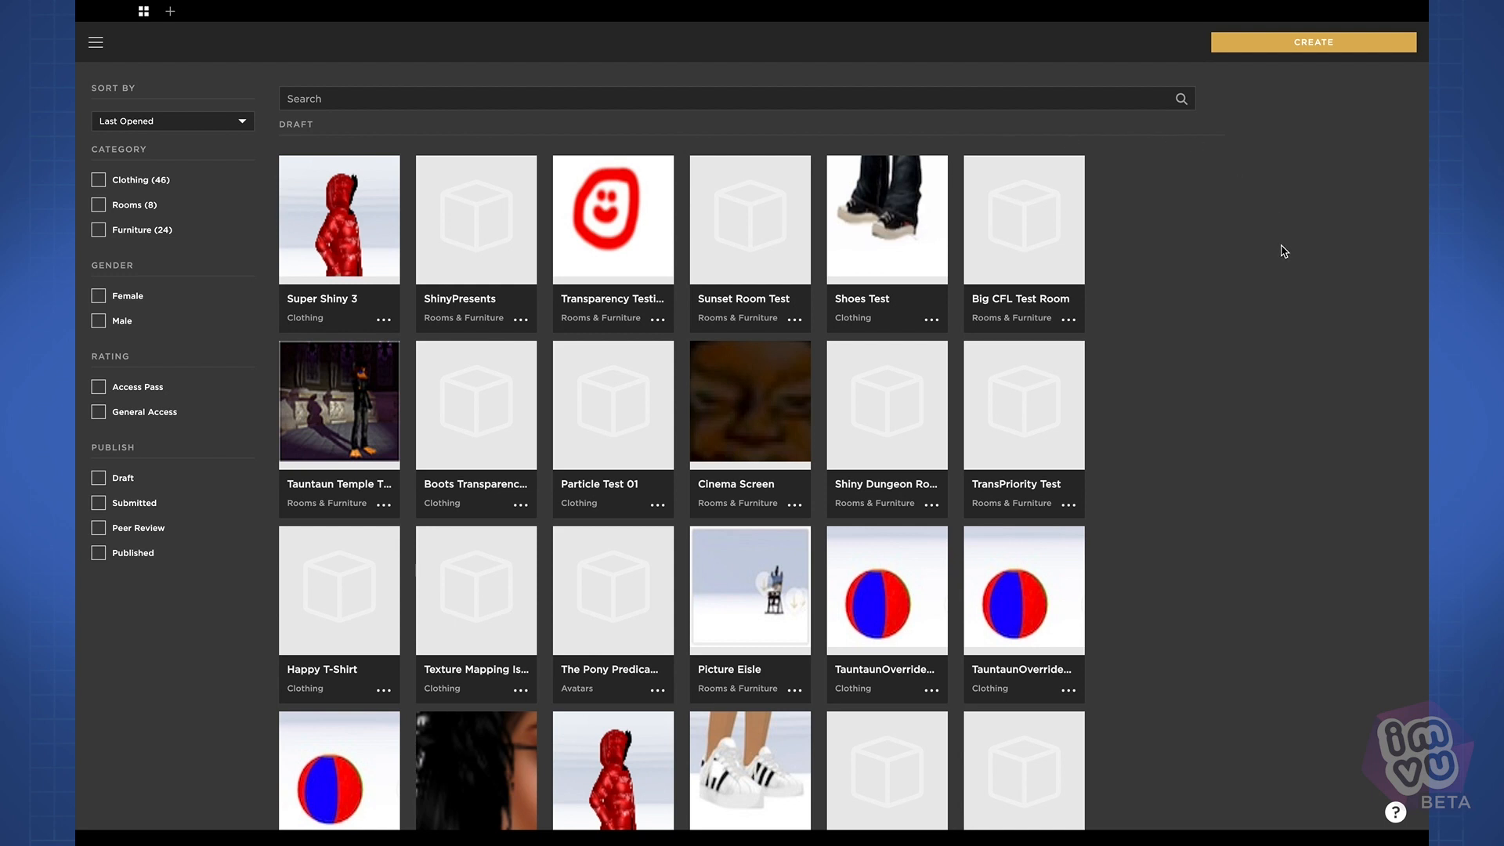
Search the product list for 'shiny', then clear the search.
{"action": "left_click", "coordinate": [526, 98]}
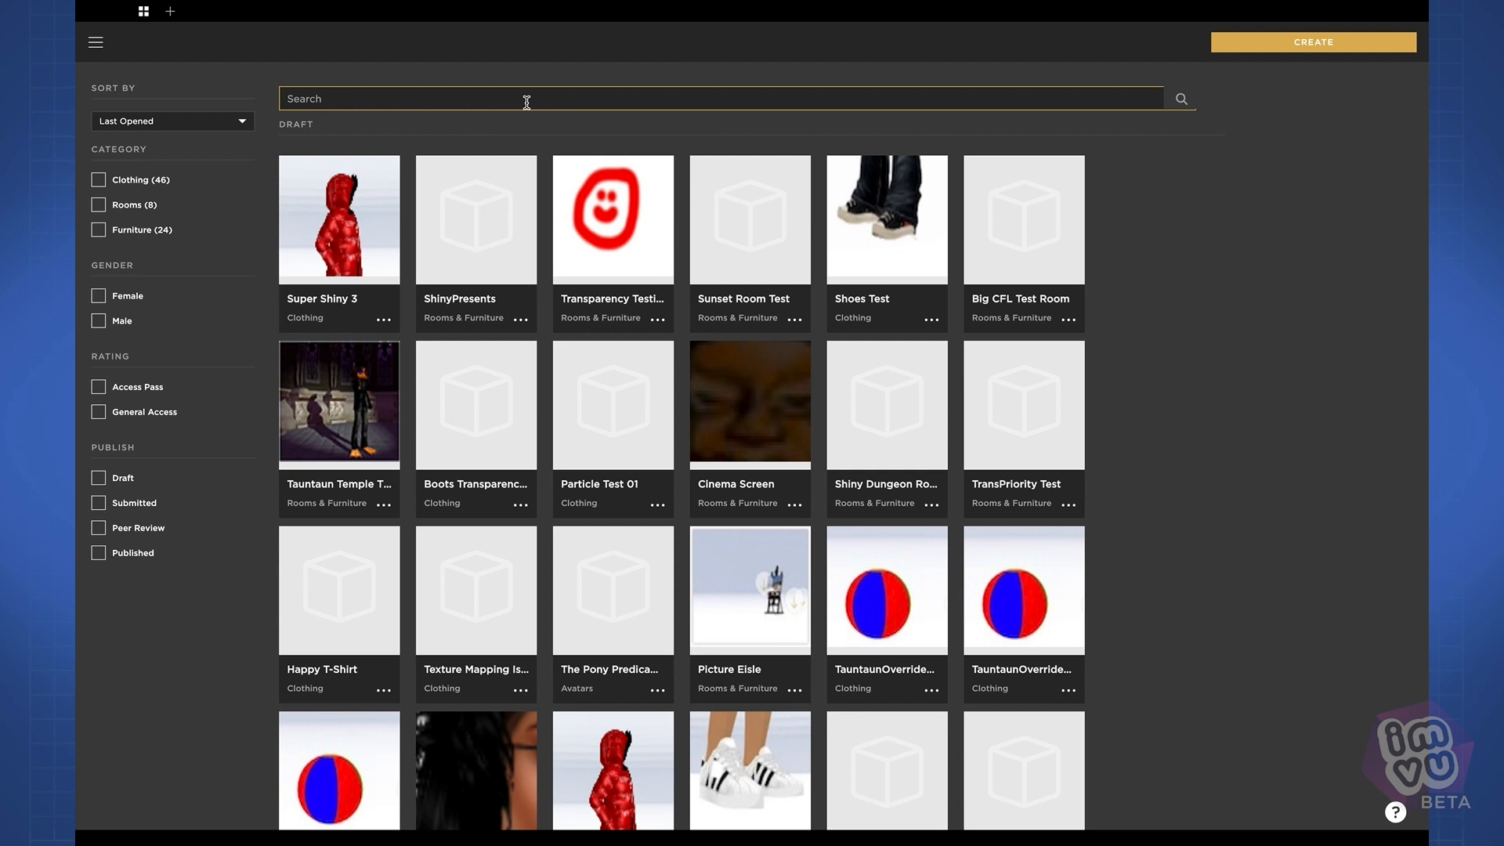
{"action": "type", "text": "shiny"}
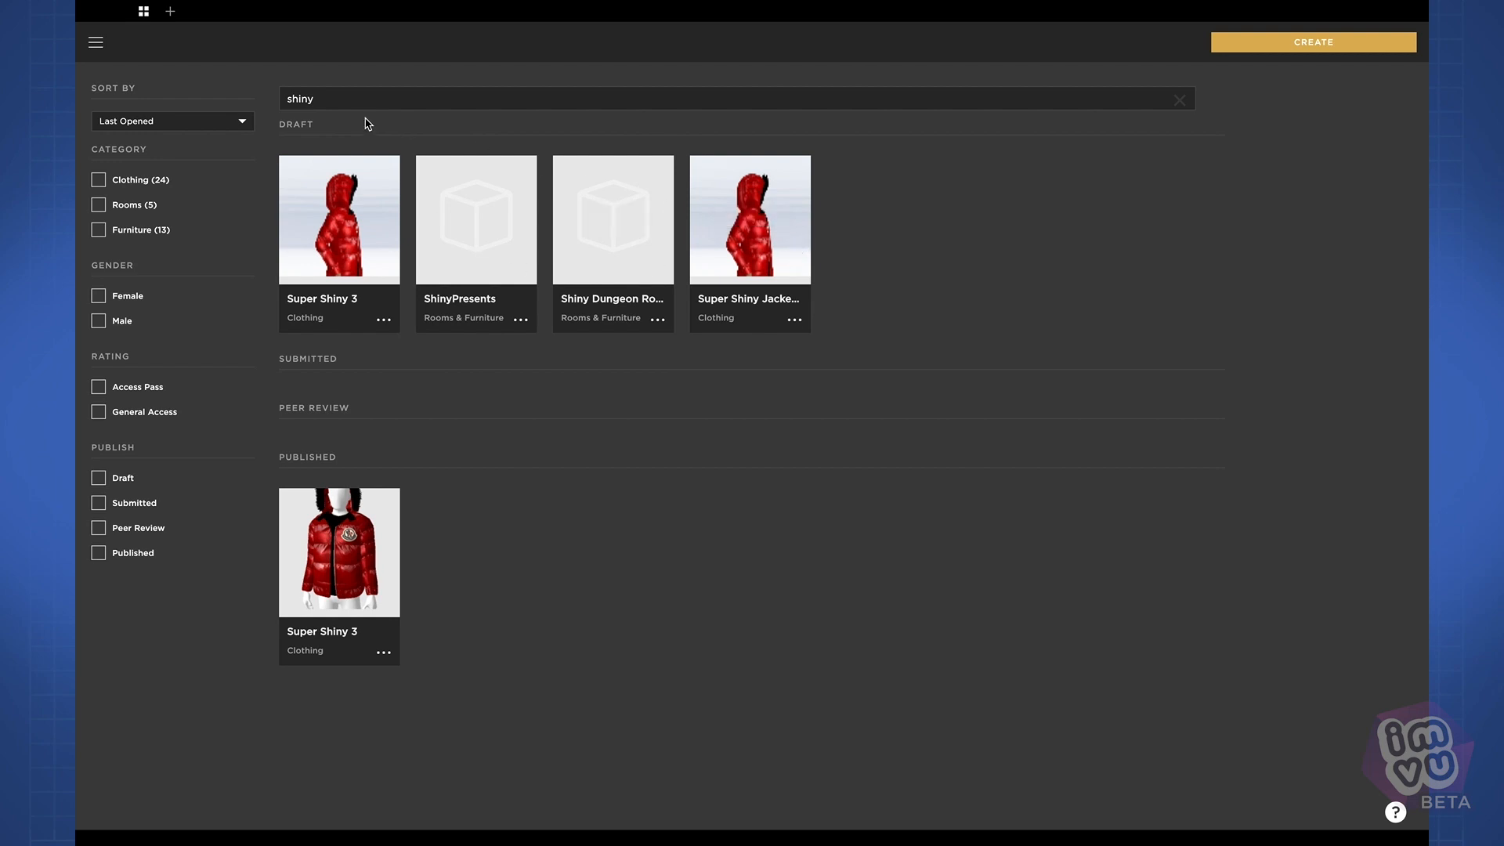
{"action": "left_click", "coordinate": [1179, 99]}
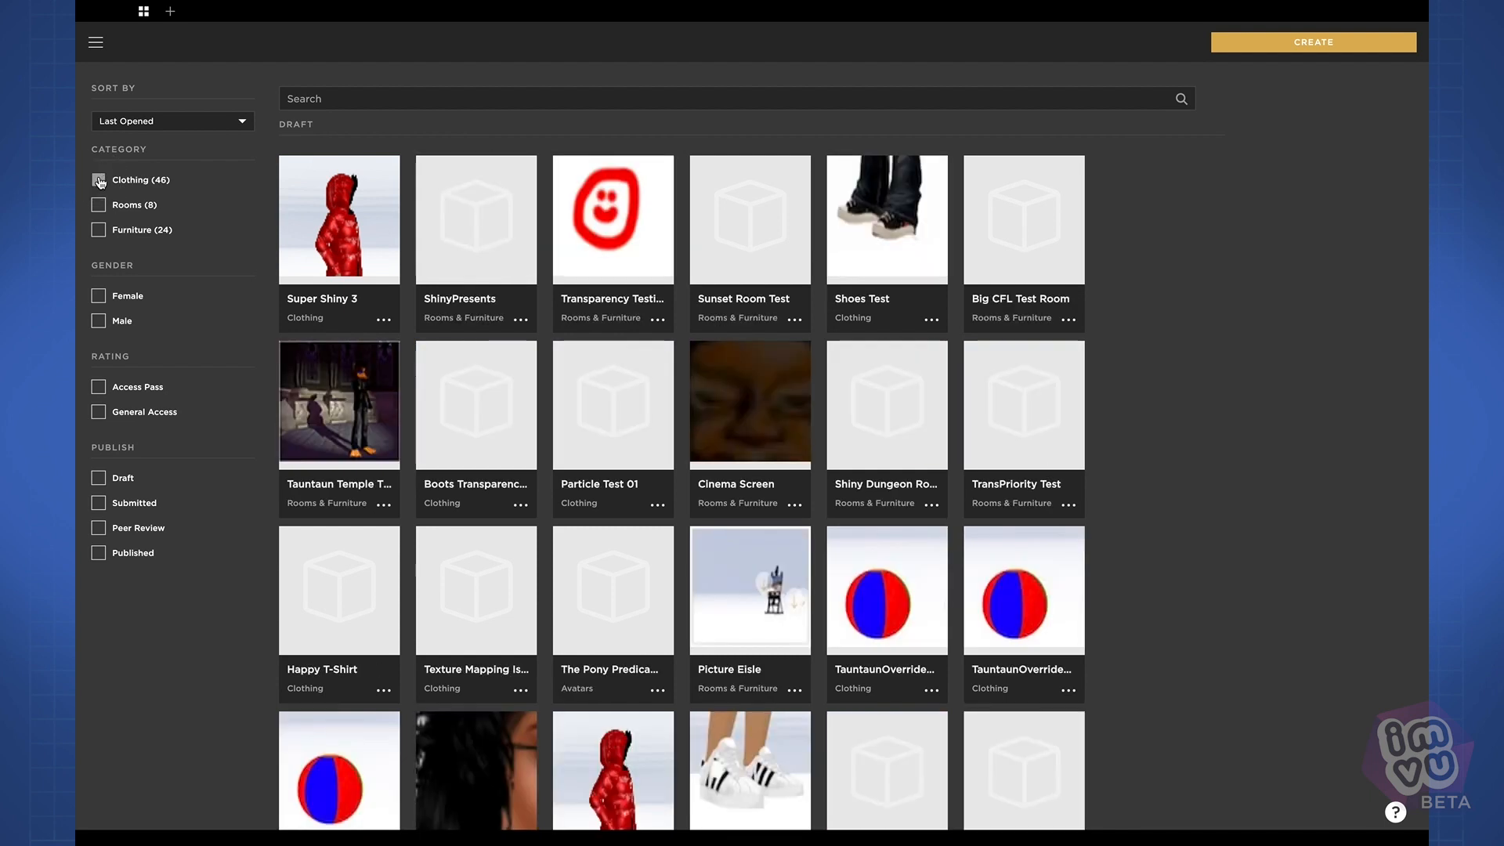
Filter products to rooms, then furniture, then remove the furniture filter.
{"action": "left_click", "coordinate": [98, 205]}
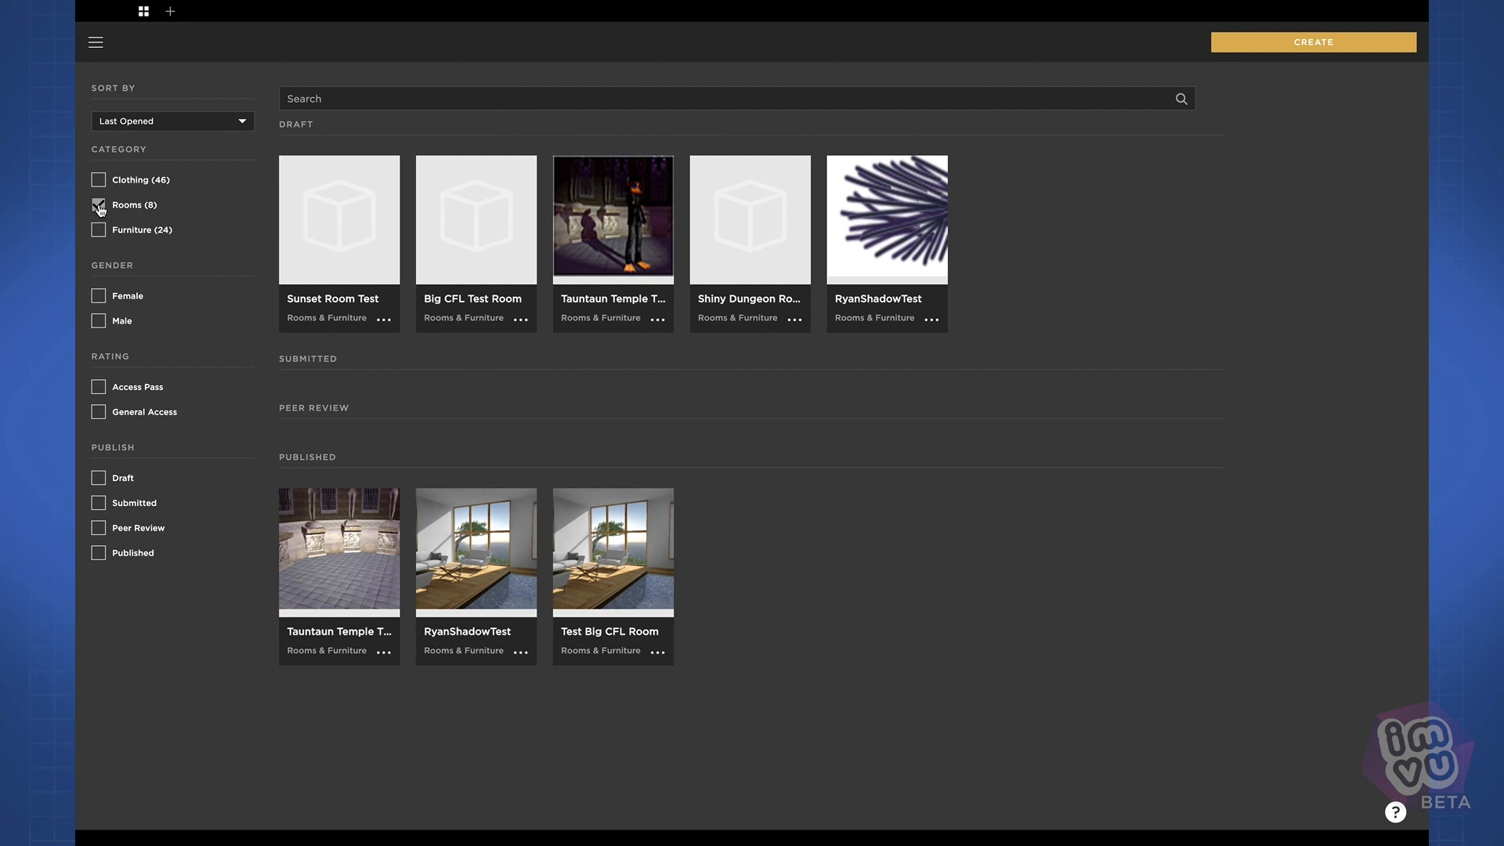
{"action": "left_click", "coordinate": [99, 231]}
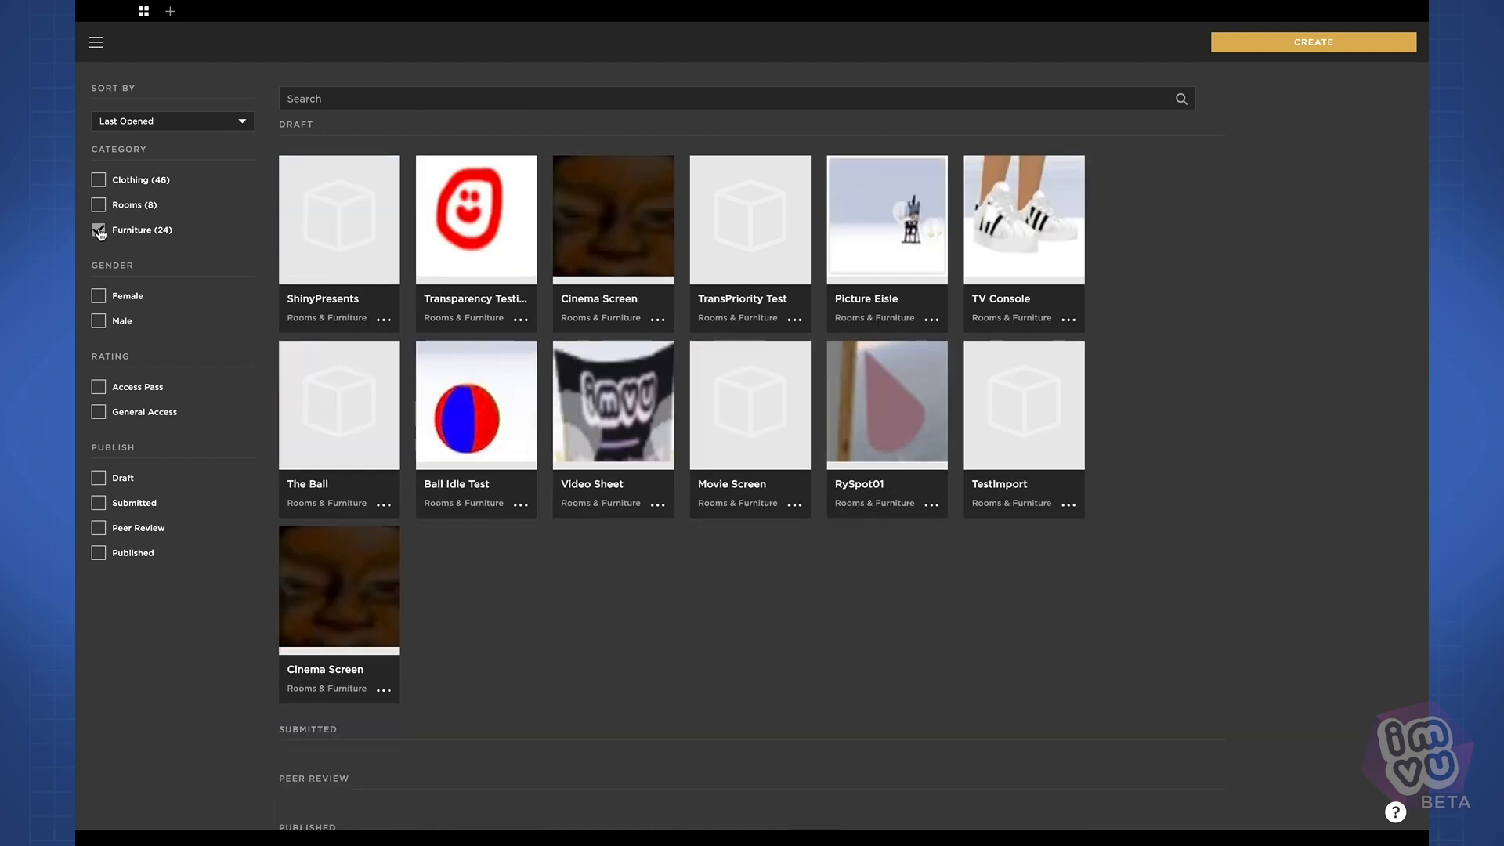
{"action": "left_click", "coordinate": [98, 229]}
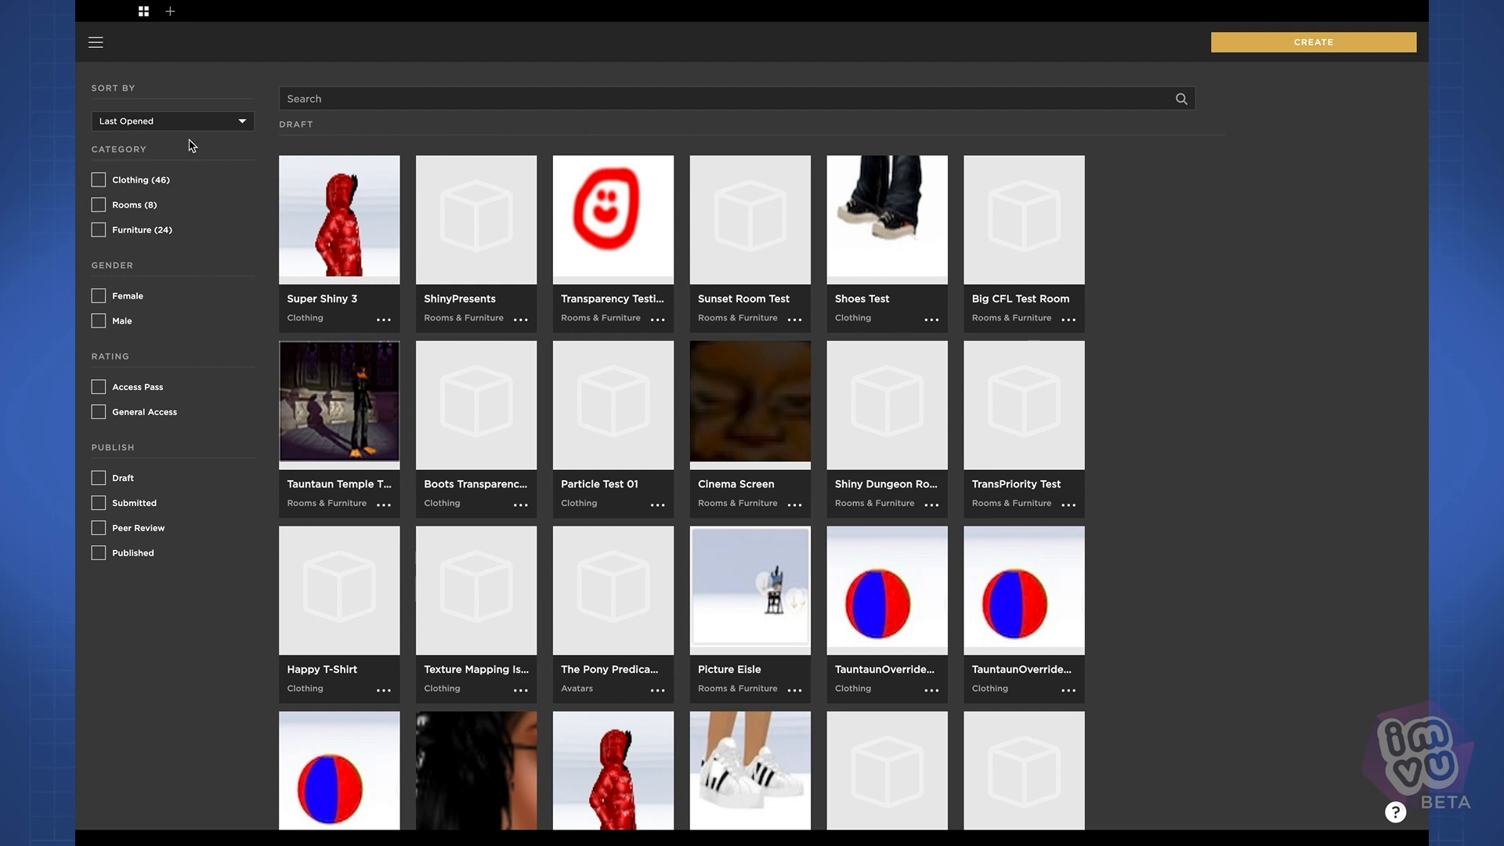
Sort products by last saved, then alphabetically by product name.
{"action": "left_click", "coordinate": [171, 121]}
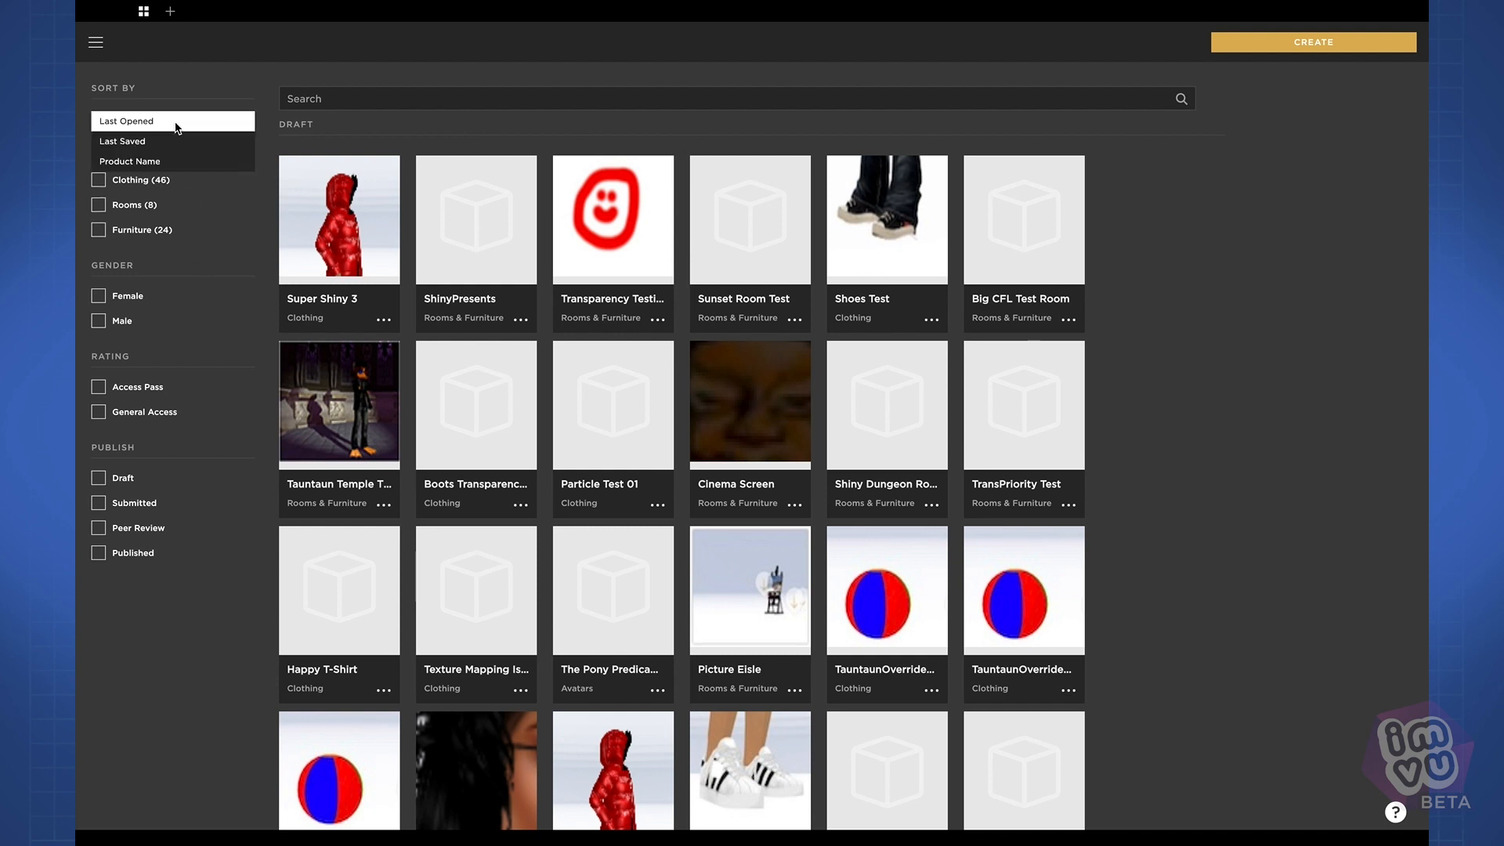
{"action": "left_click", "coordinate": [123, 141]}
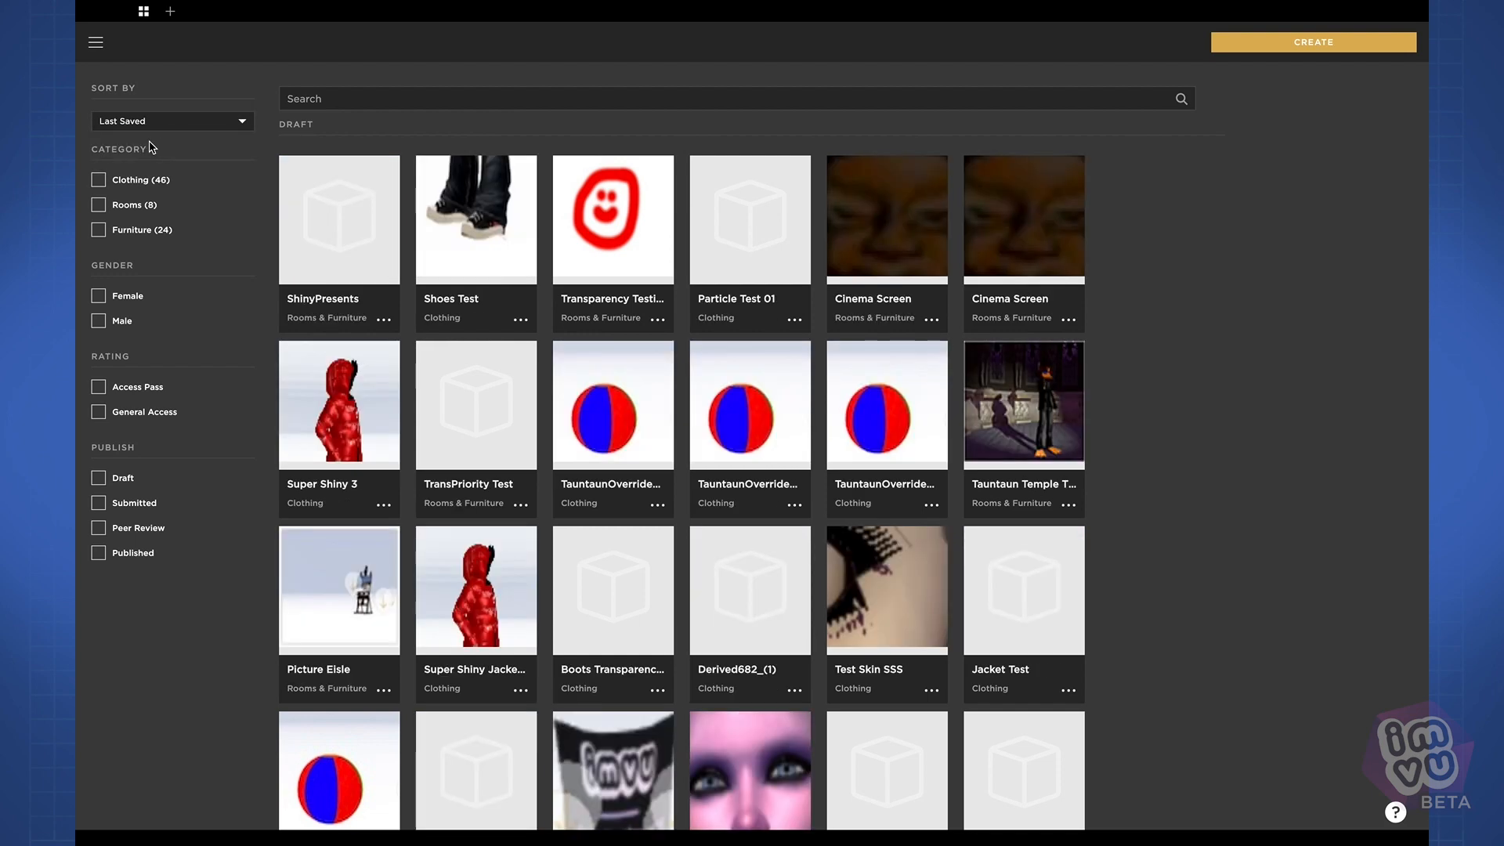
{"action": "left_click", "coordinate": [171, 120]}
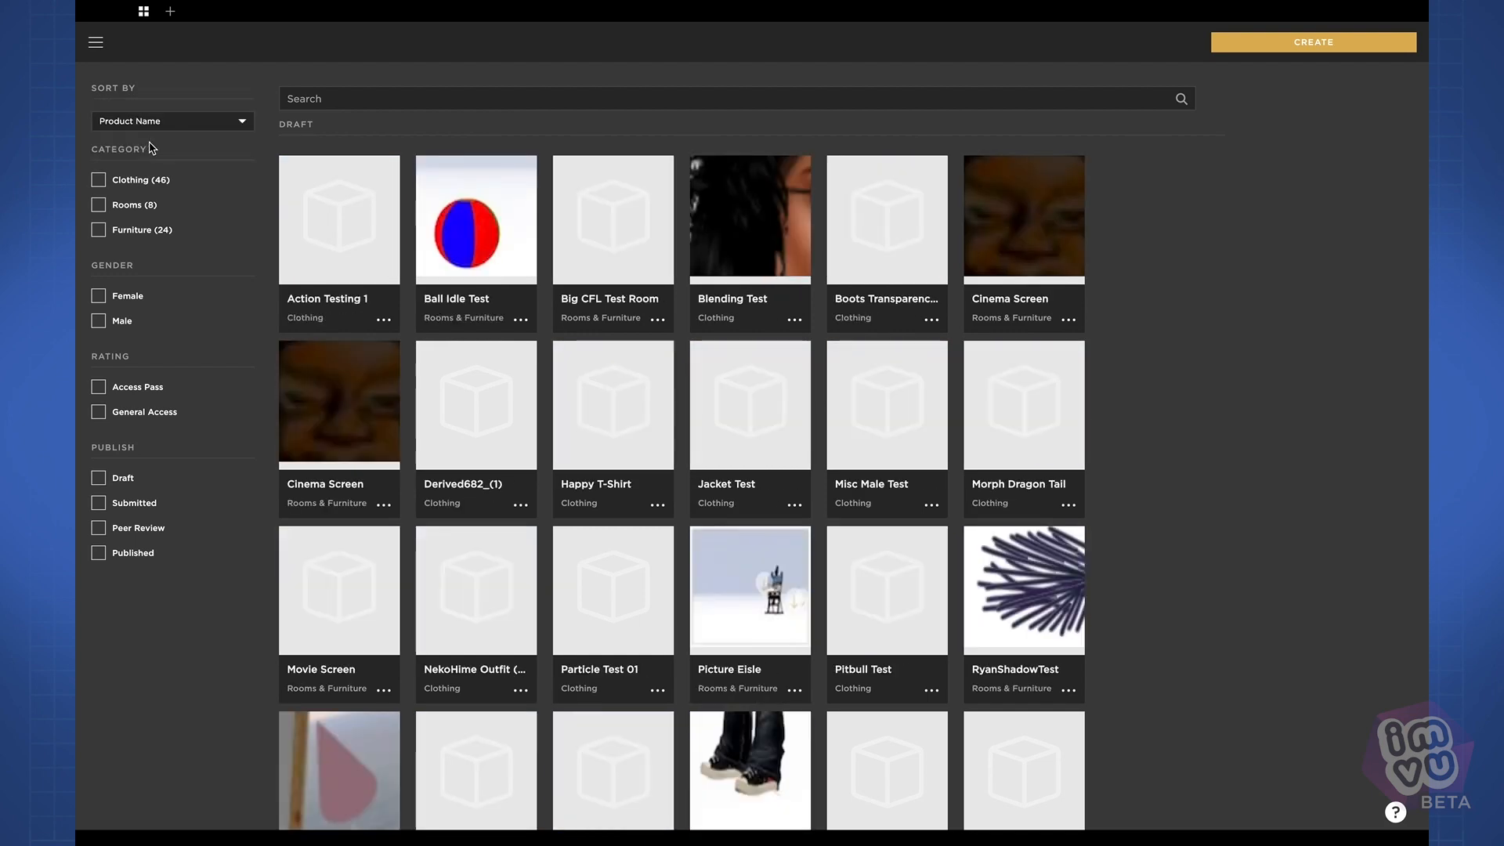
View the Super Shiny 3 draft's options, then the published Super Shiny 3's options.
{"action": "scroll", "scroll_direction": "down", "scroll_amount": 3}
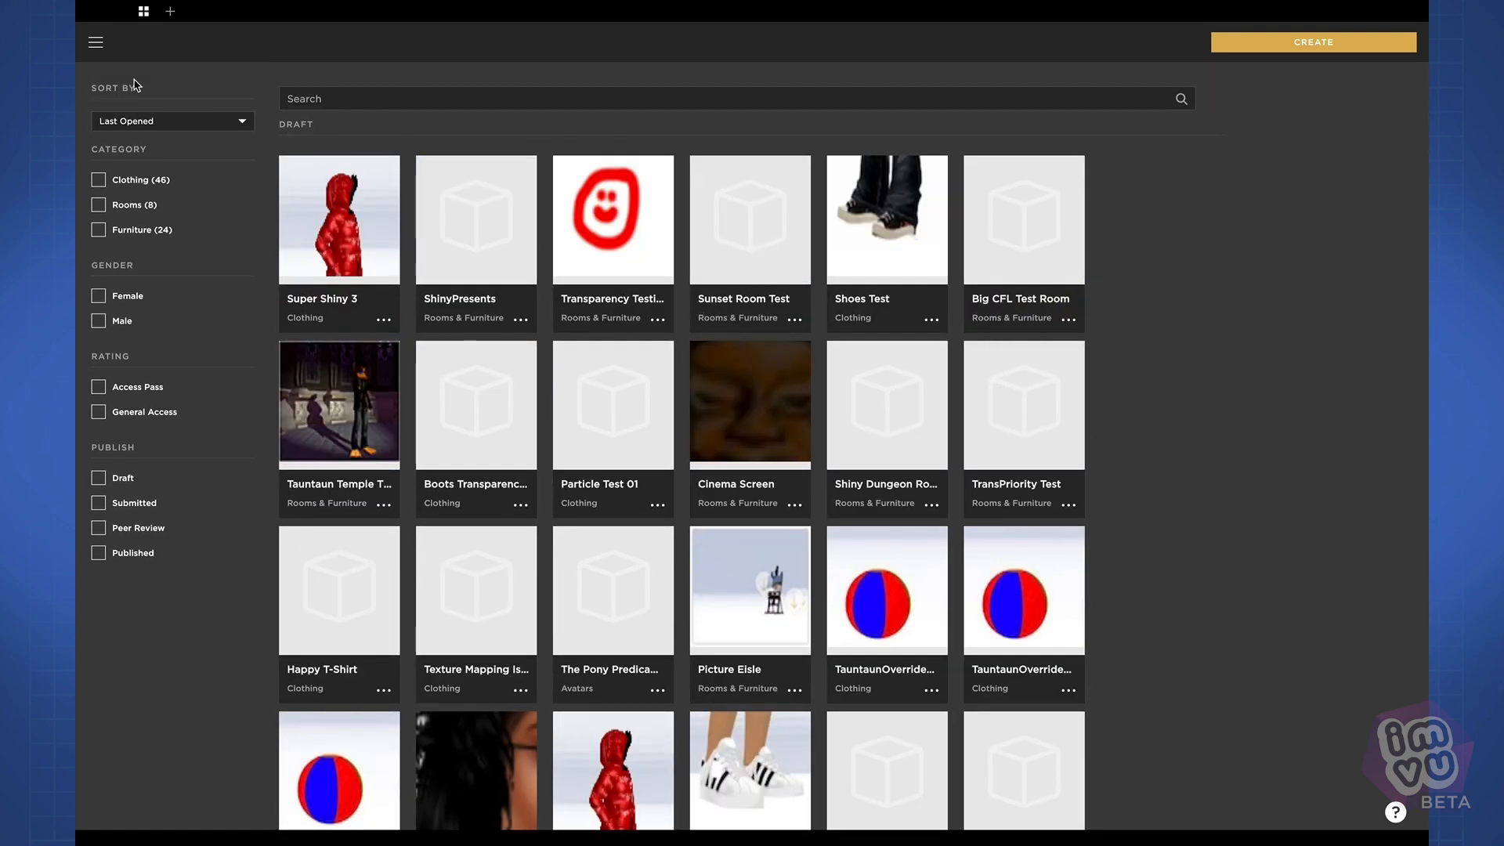
{"action": "mouse_move", "coordinate": [1174, 237]}
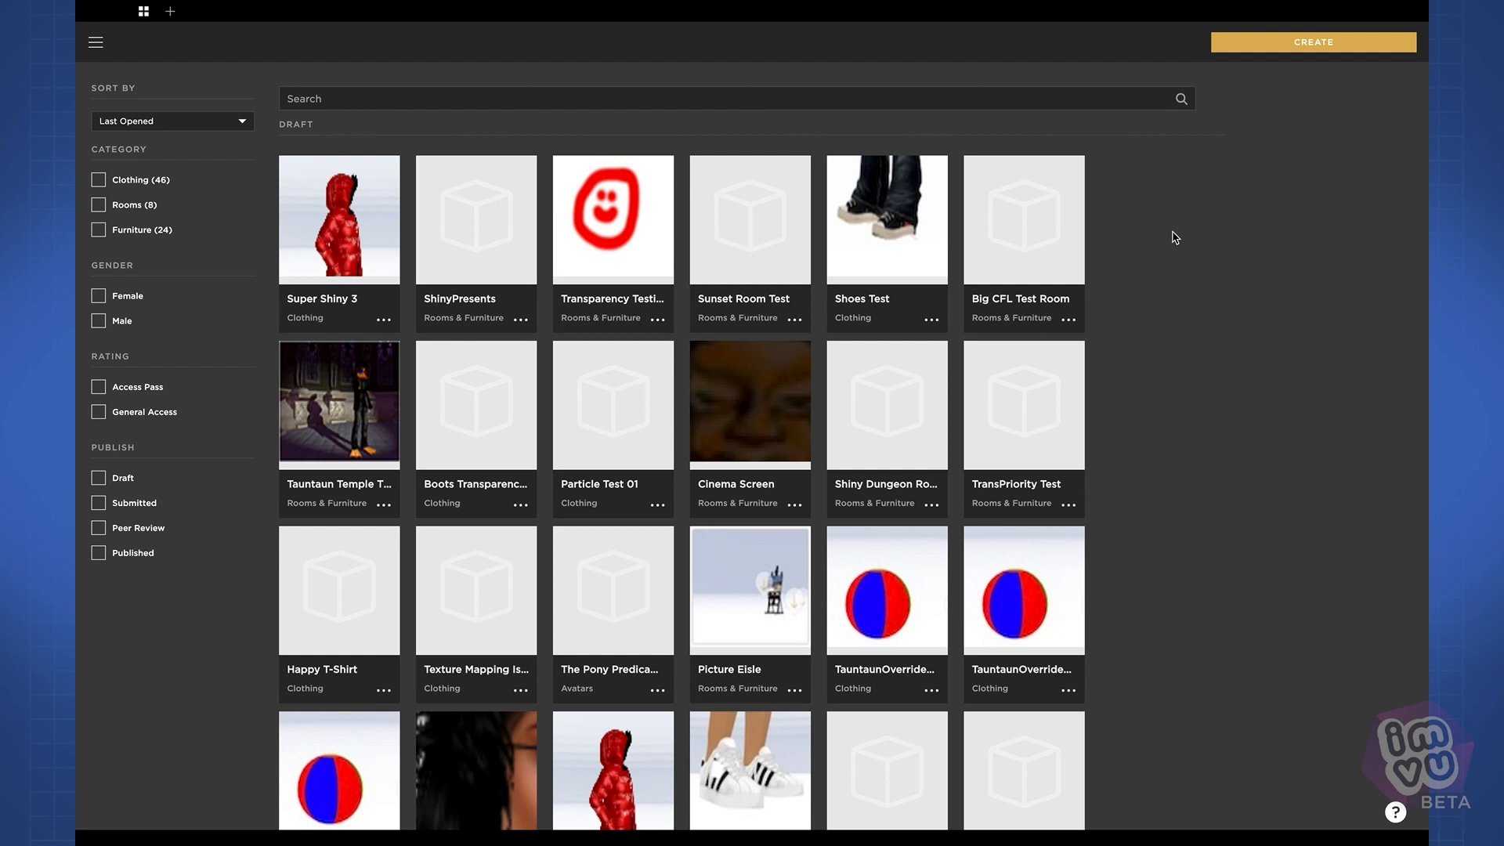
{"action": "mouse_move", "coordinate": [435, 156]}
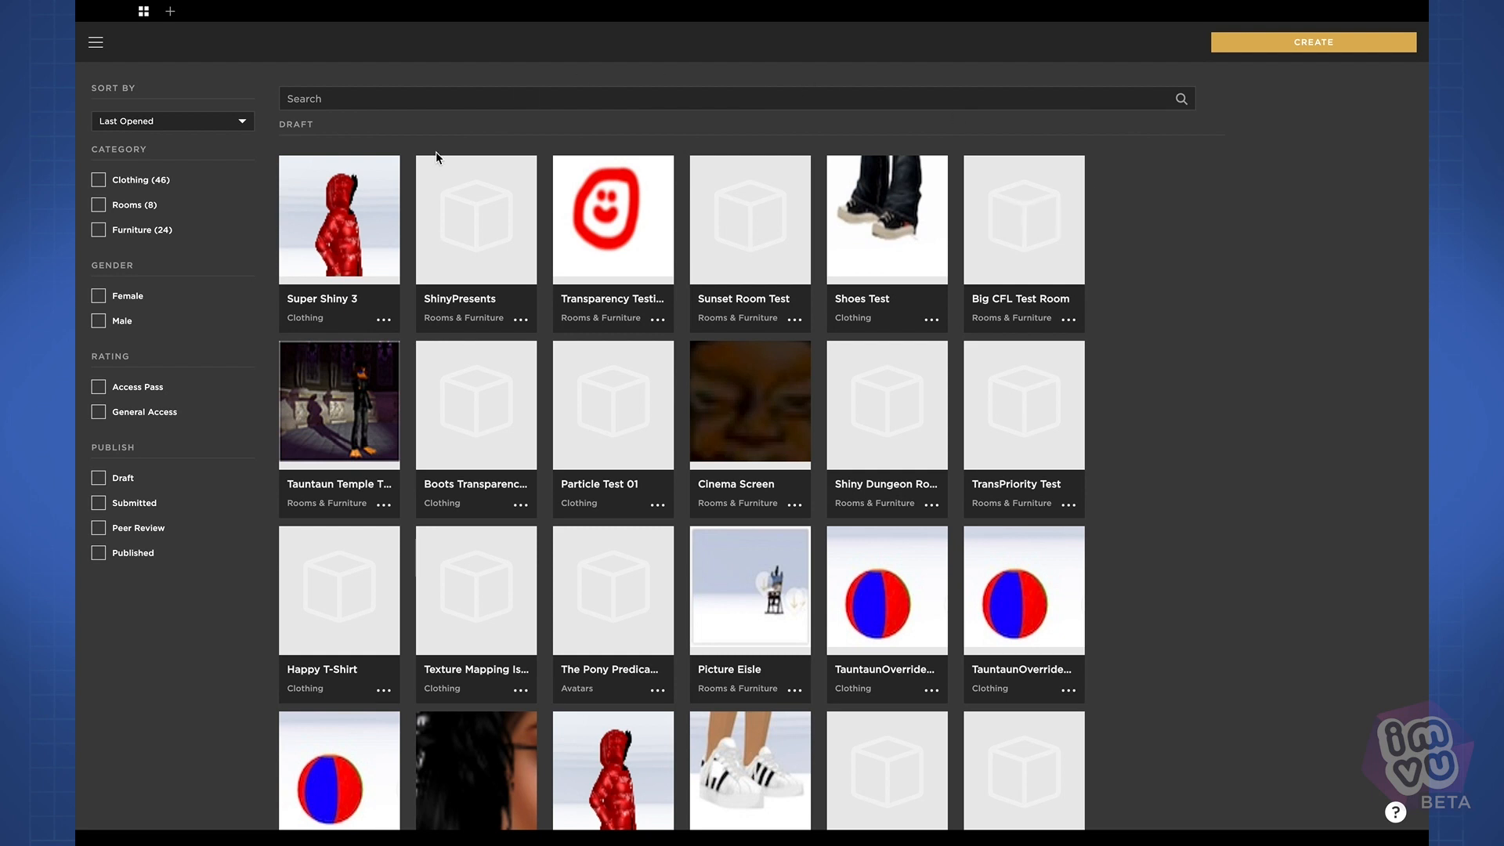
{"action": "mouse_move", "coordinate": [384, 325]}
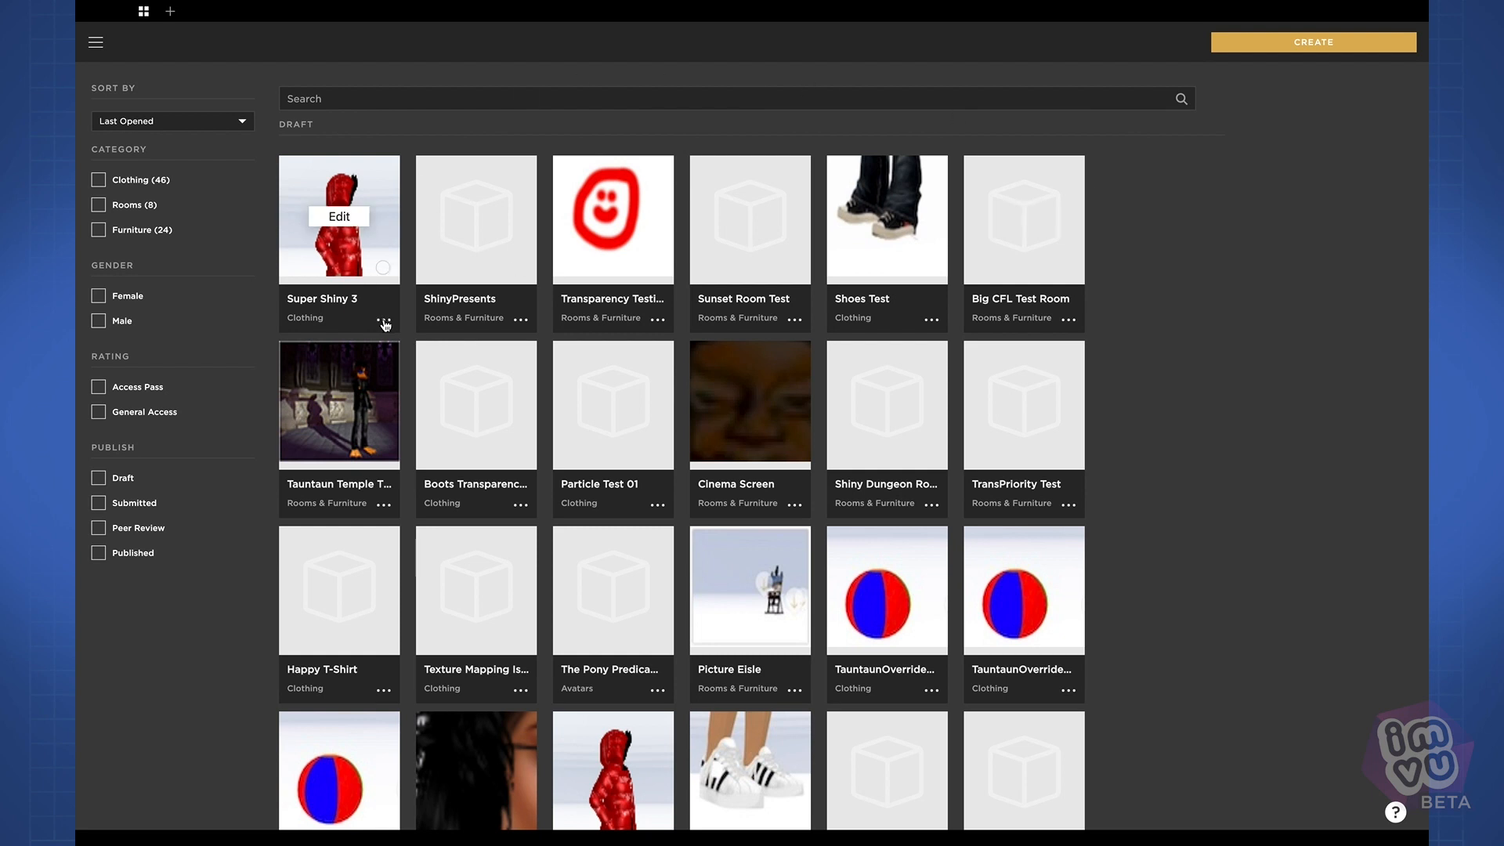
{"action": "left_click", "coordinate": [383, 322]}
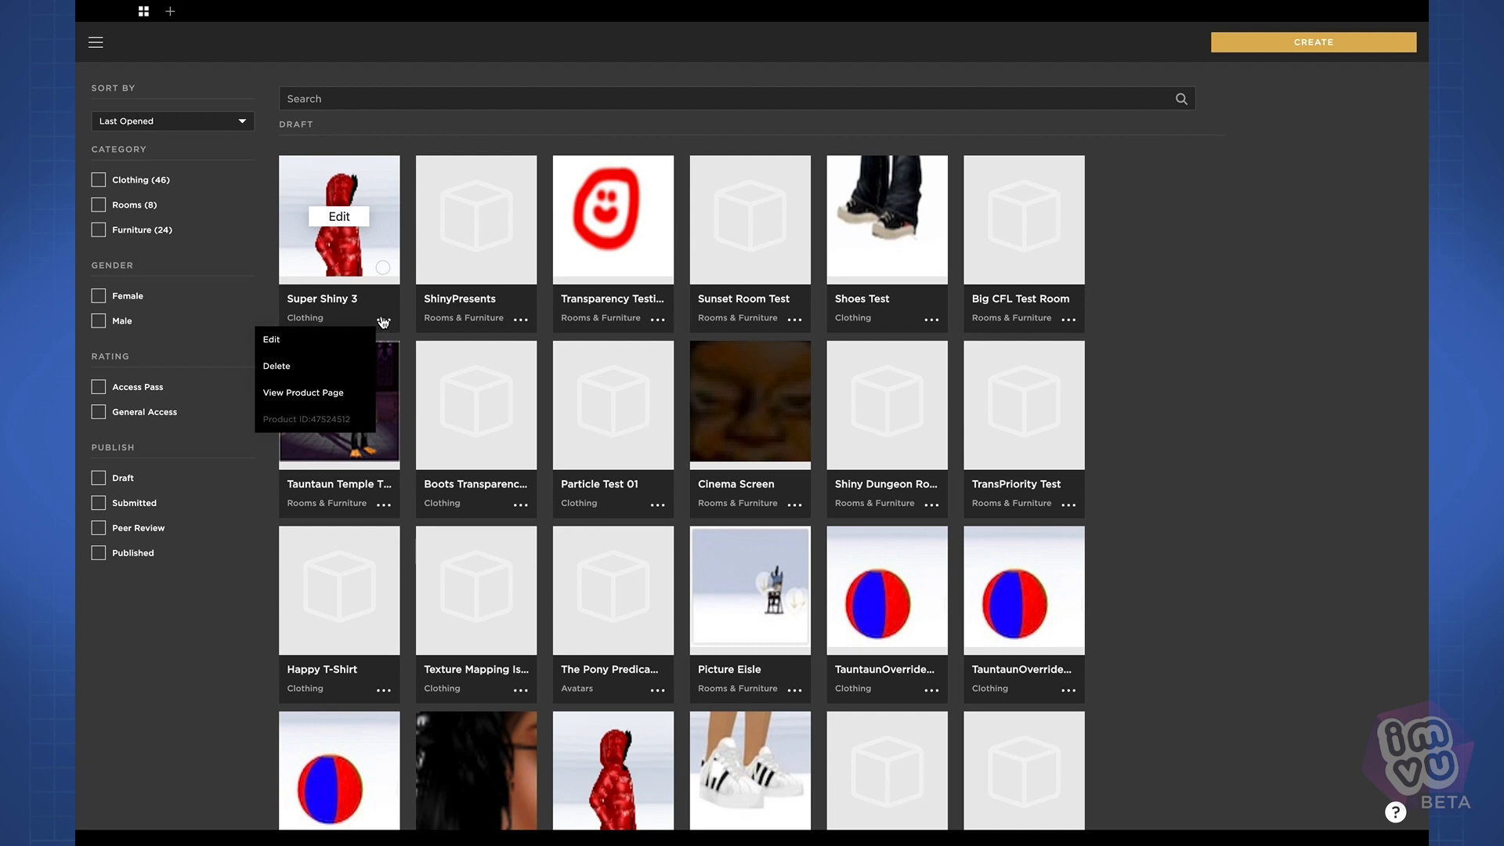
{"action": "mouse_move", "coordinate": [351, 217]}
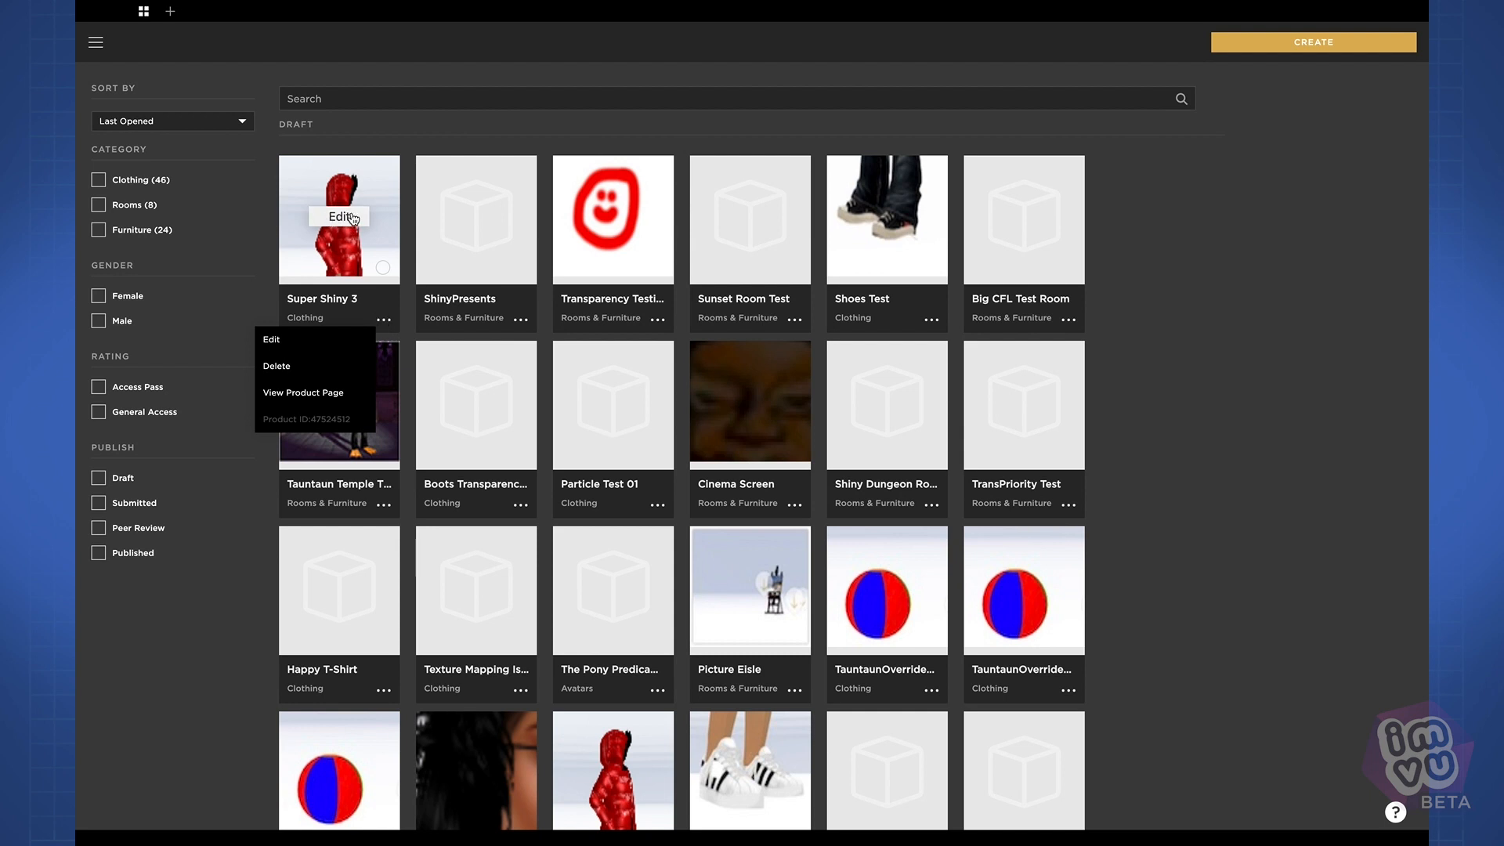
{"action": "mouse_move", "coordinate": [277, 366]}
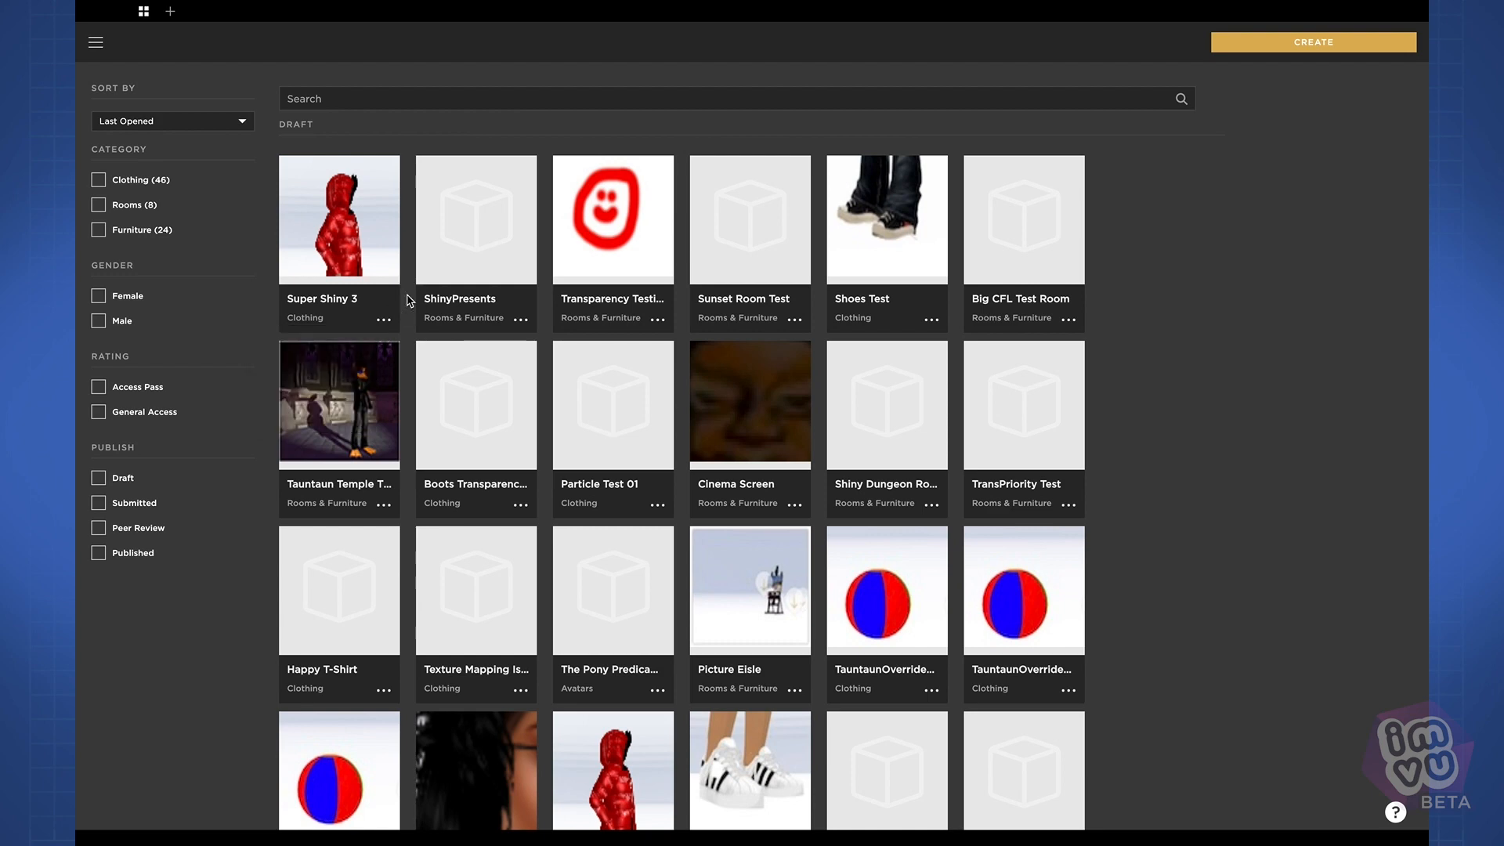
{"action": "scroll", "scroll_direction": "down", "scroll_amount": 3}
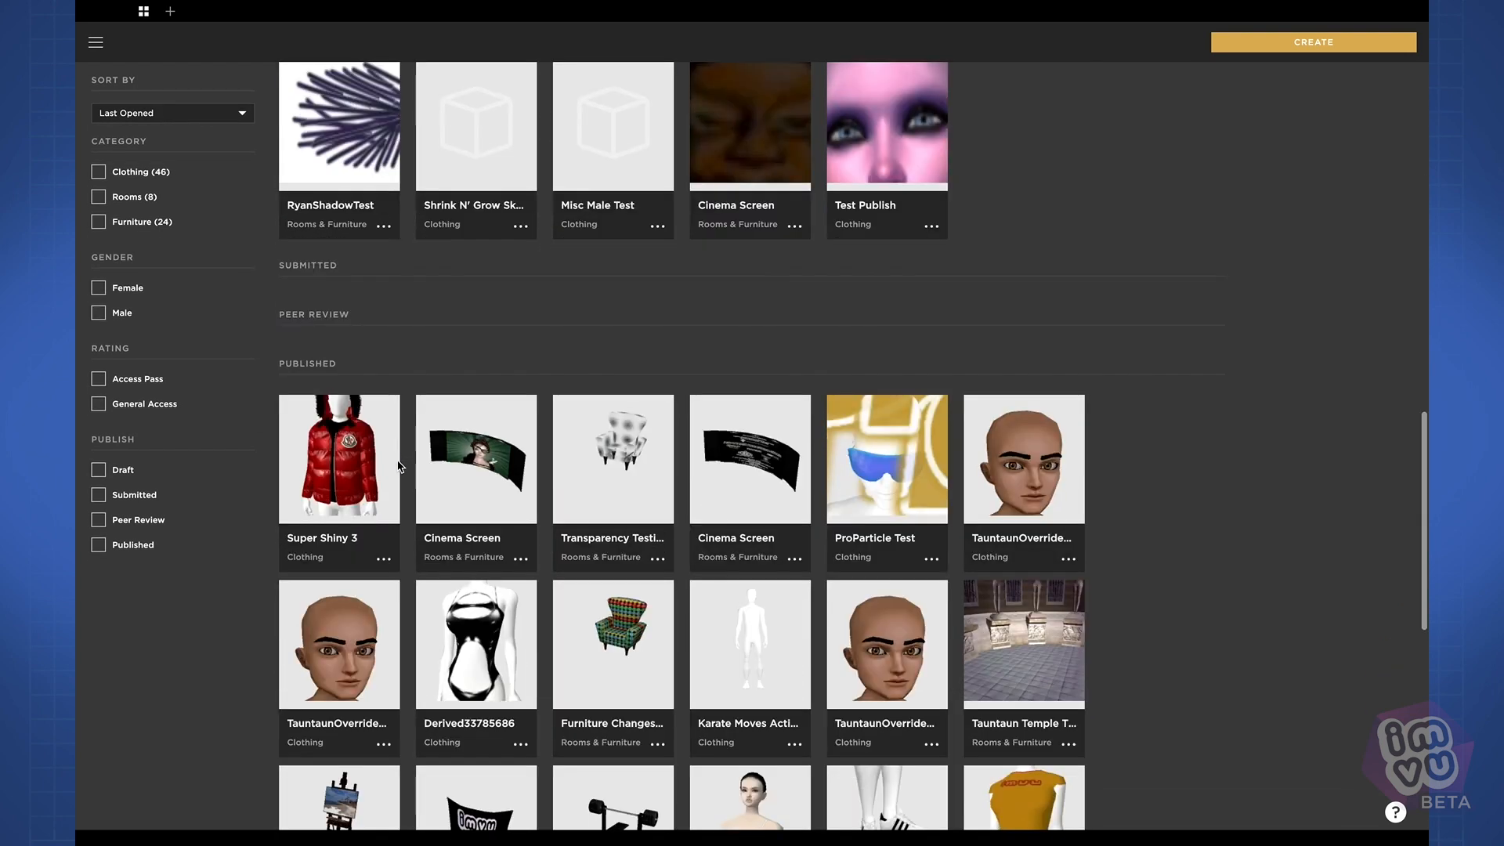
{"action": "scroll", "scroll_direction": "down", "scroll_amount": 3}
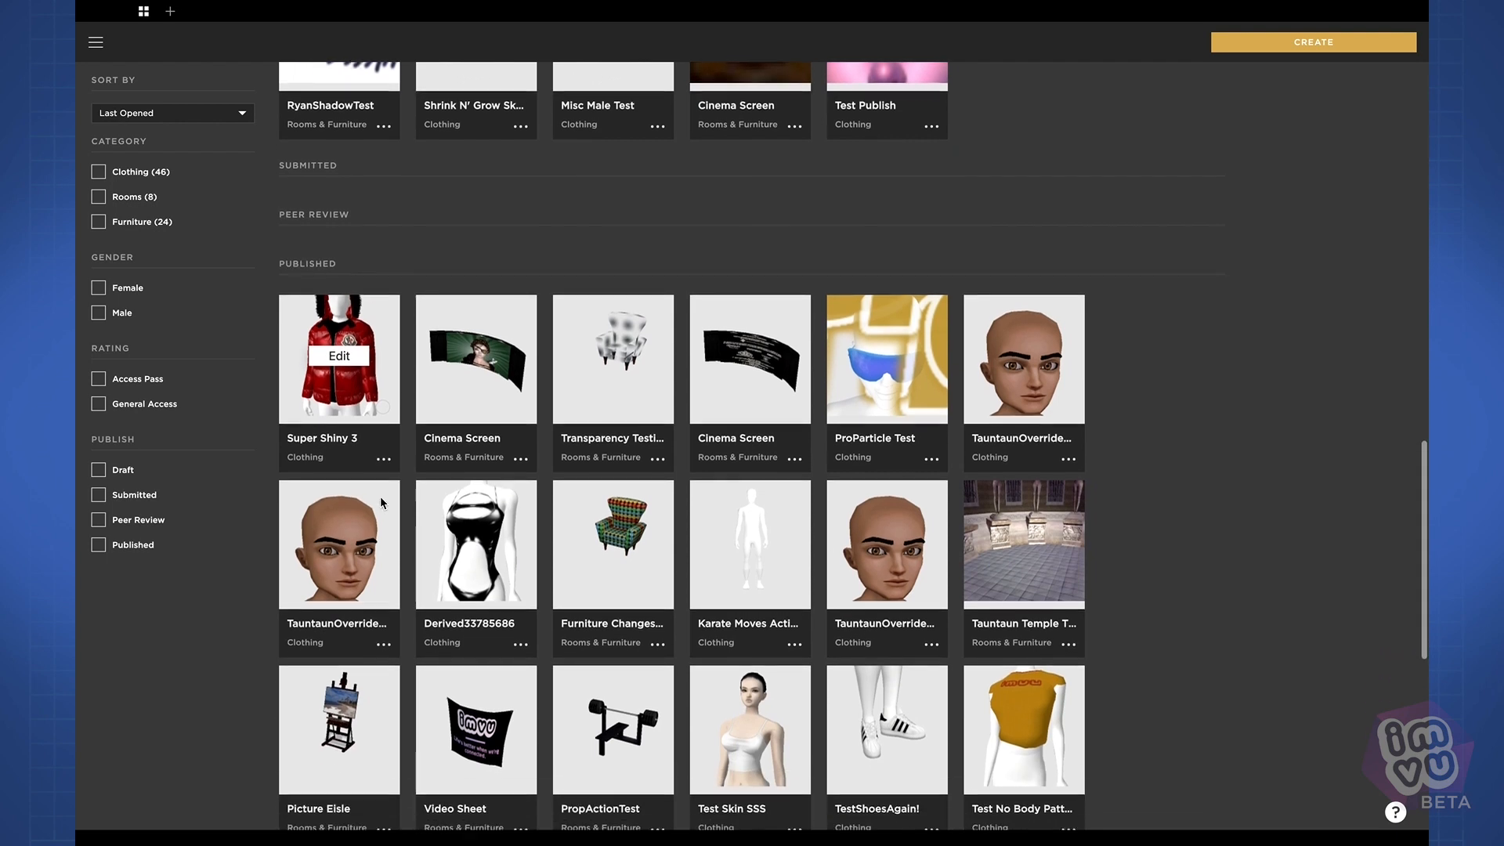
{"action": "left_click", "coordinate": [522, 454]}
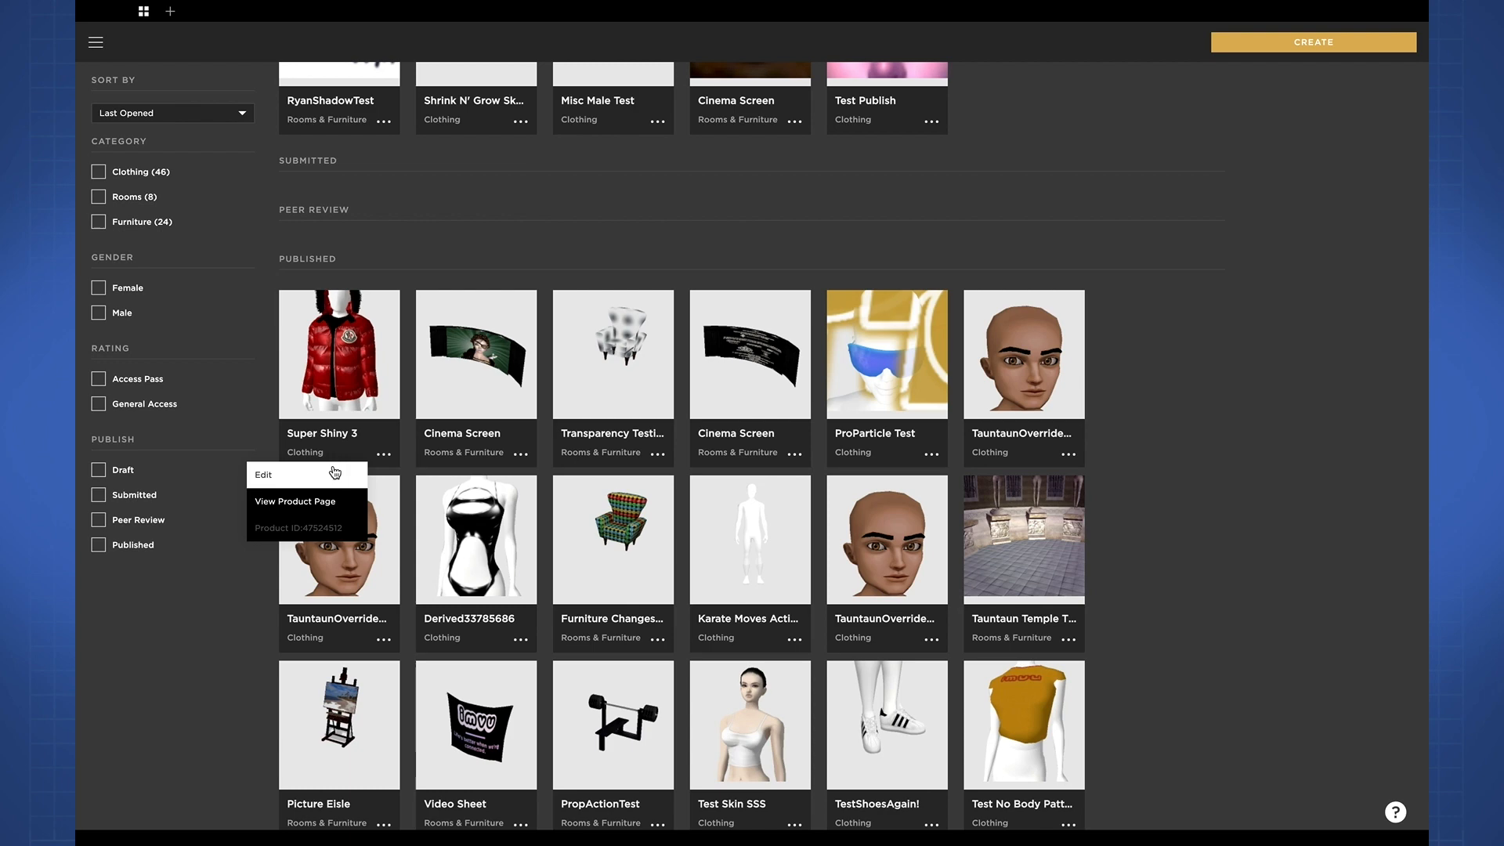
Close and reopen the published Super Shiny 3's options.
{"action": "left_click", "coordinate": [295, 501]}
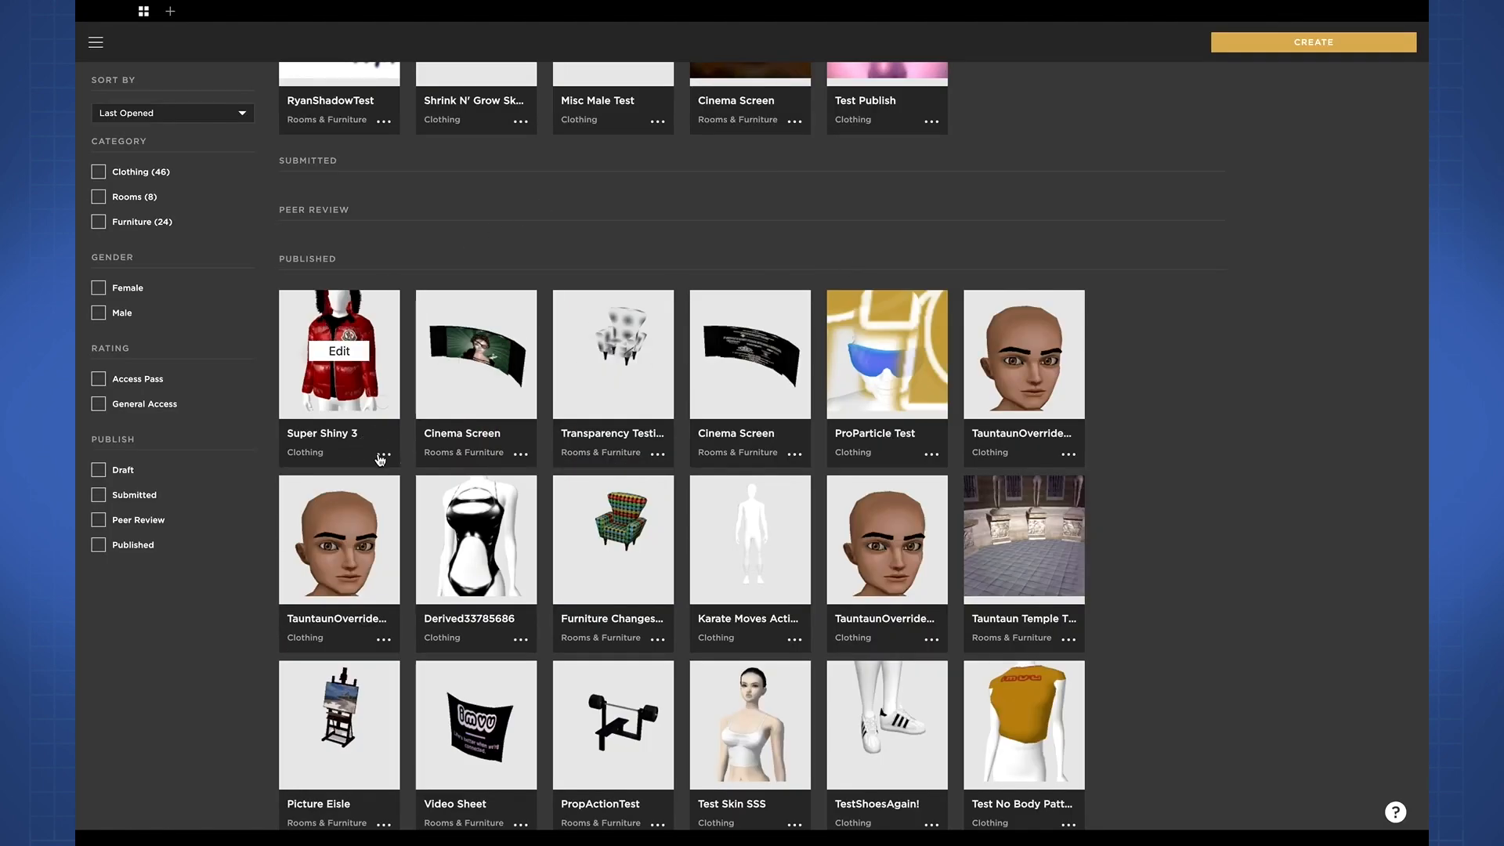
{"action": "left_click", "coordinate": [383, 454]}
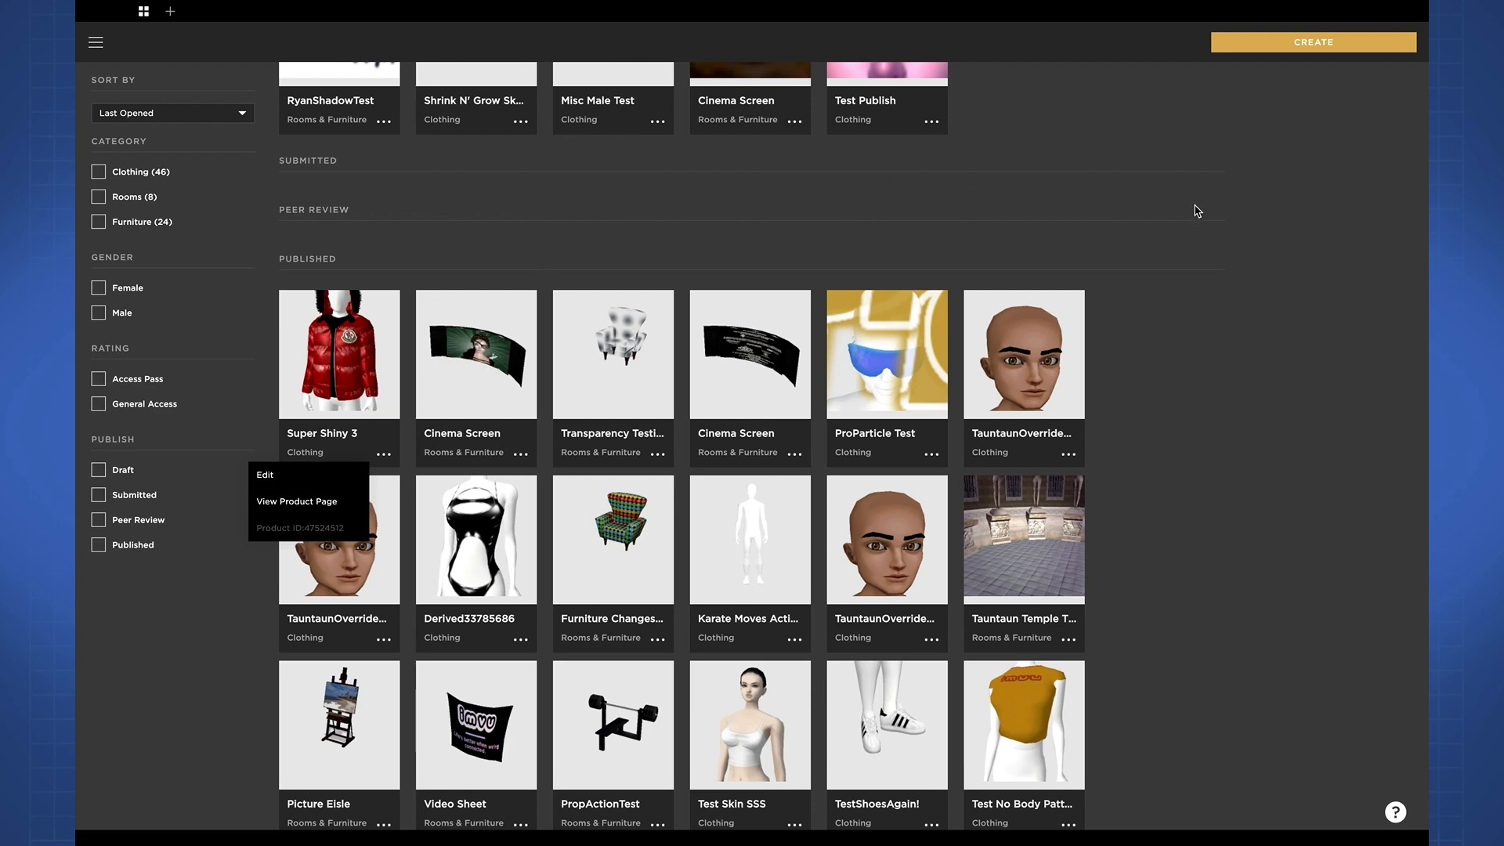
{"action": "scroll", "scroll_direction": "down", "scroll_amount": 3}
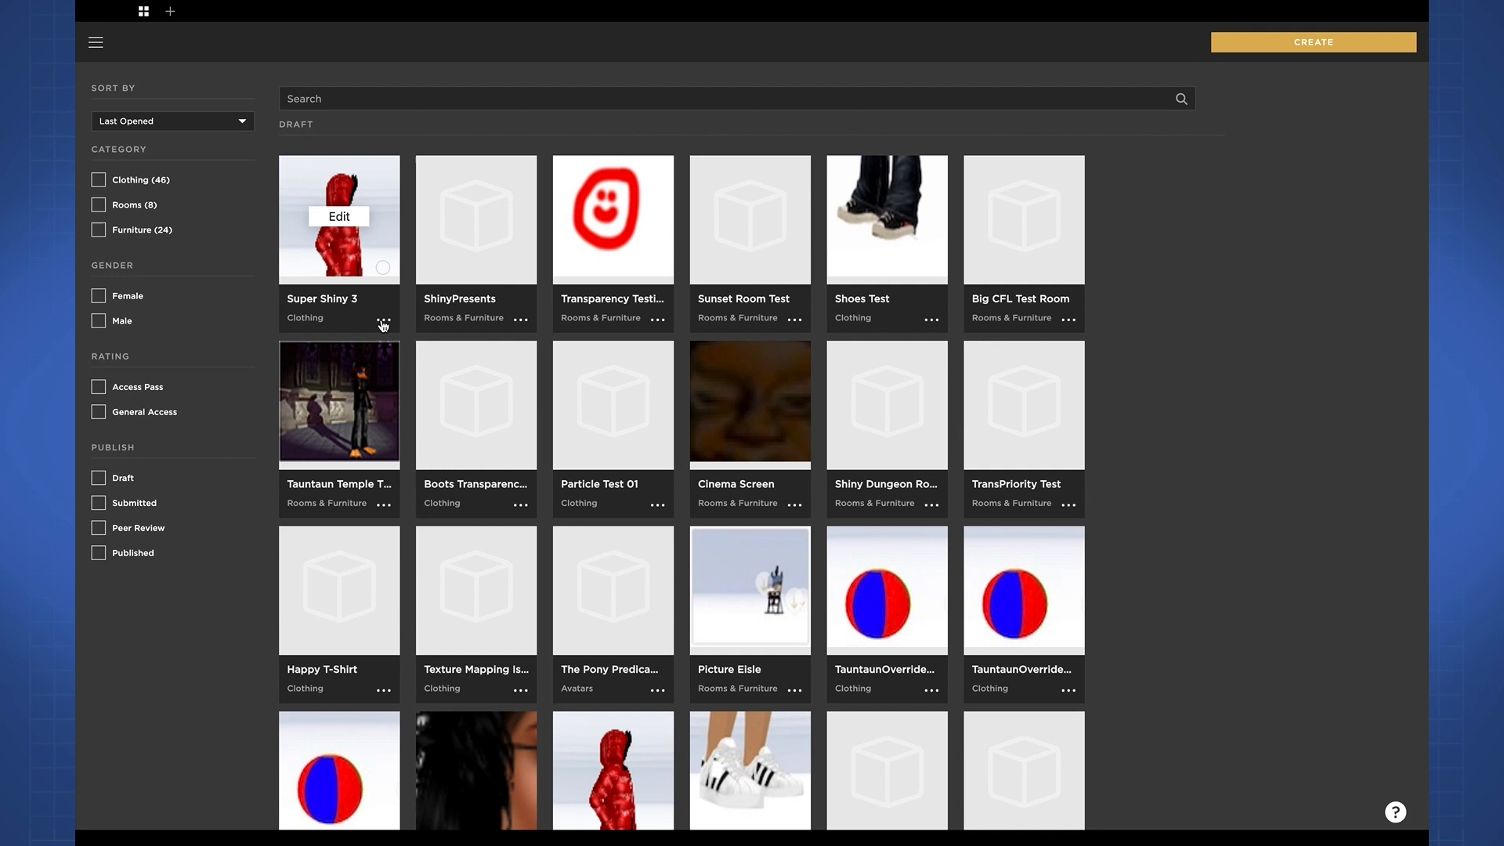
Reopen the Super Shiny 3 draft's options, showing edit, product page and delete.
{"action": "left_click", "coordinate": [383, 320]}
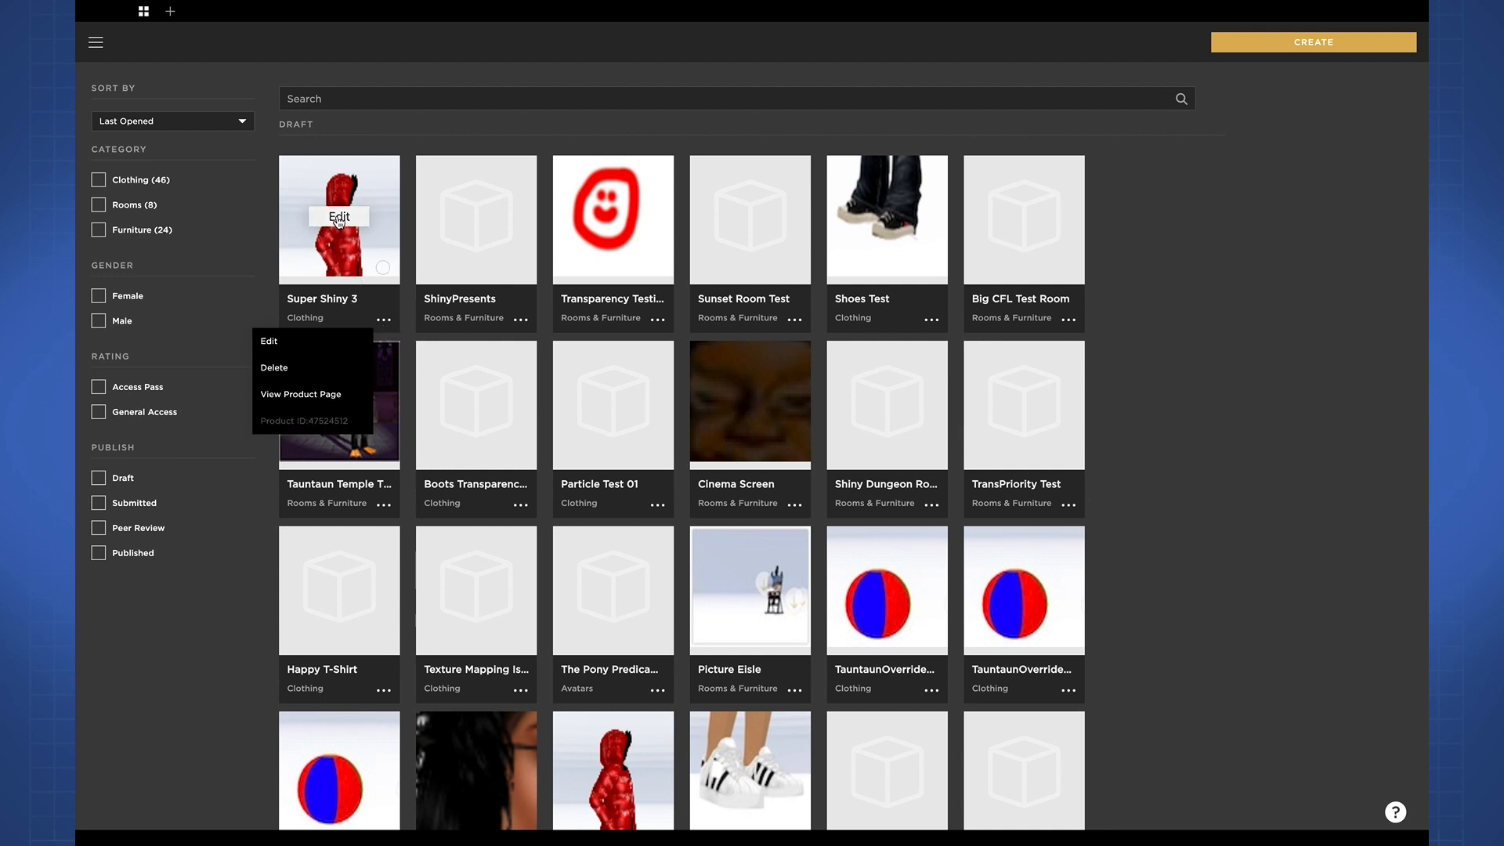
{"action": "mouse_move", "coordinate": [307, 423]}
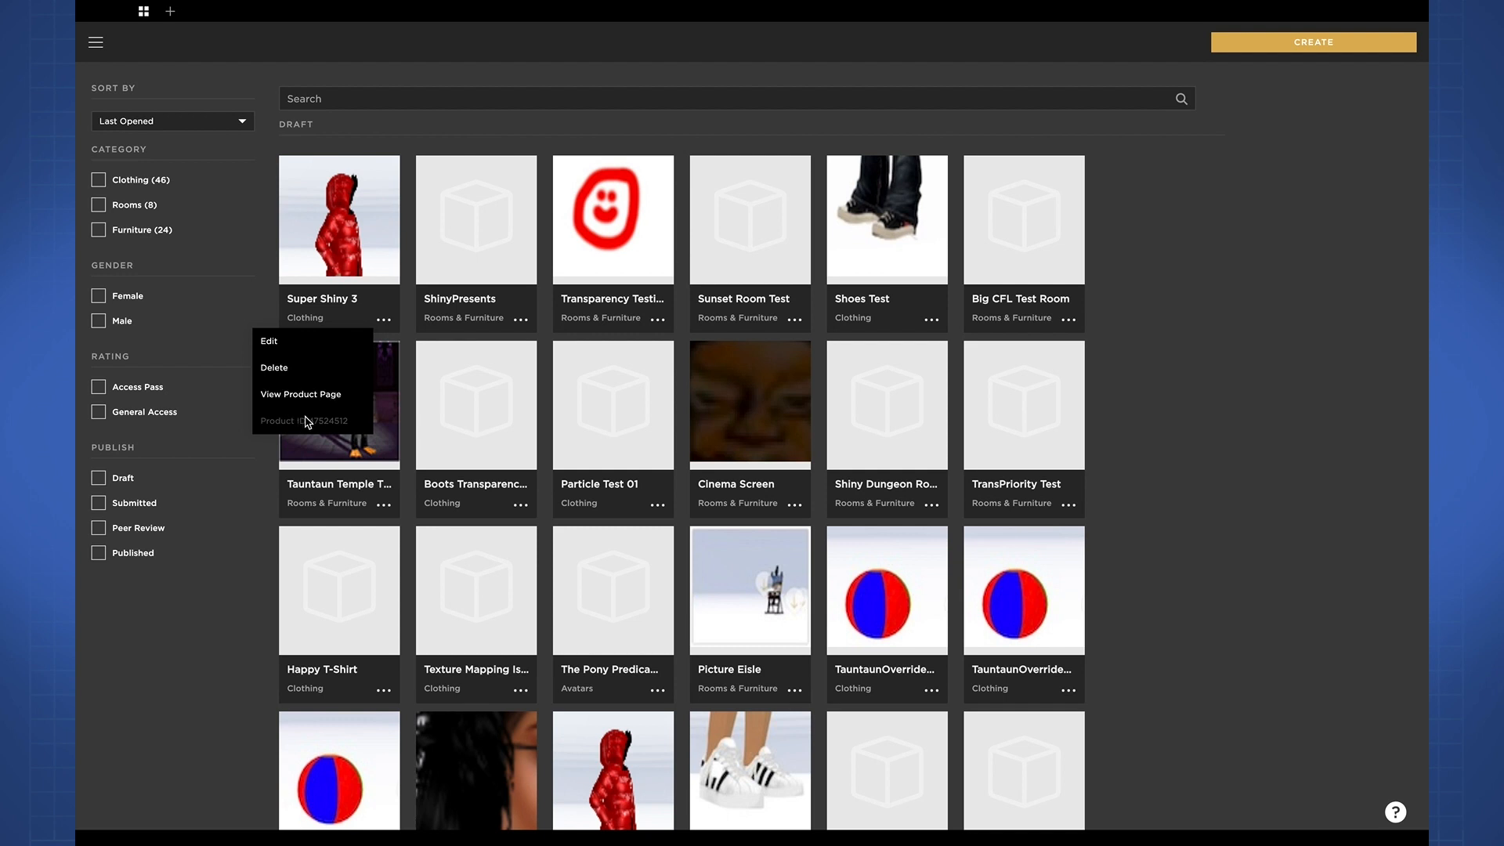
{"action": "mouse_move", "coordinate": [315, 431]}
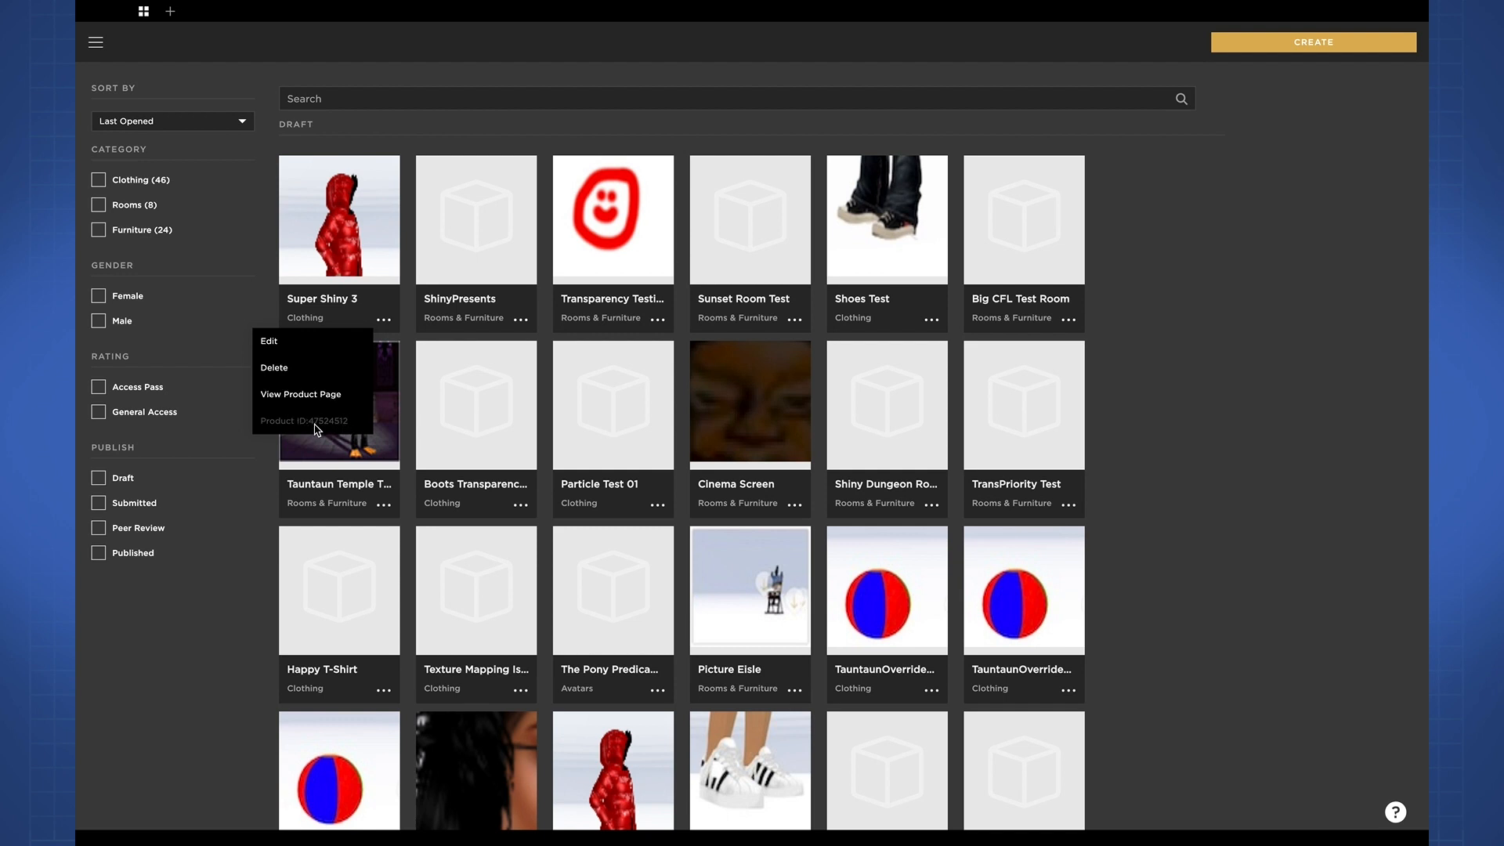
{"action": "mouse_move", "coordinate": [336, 425]}
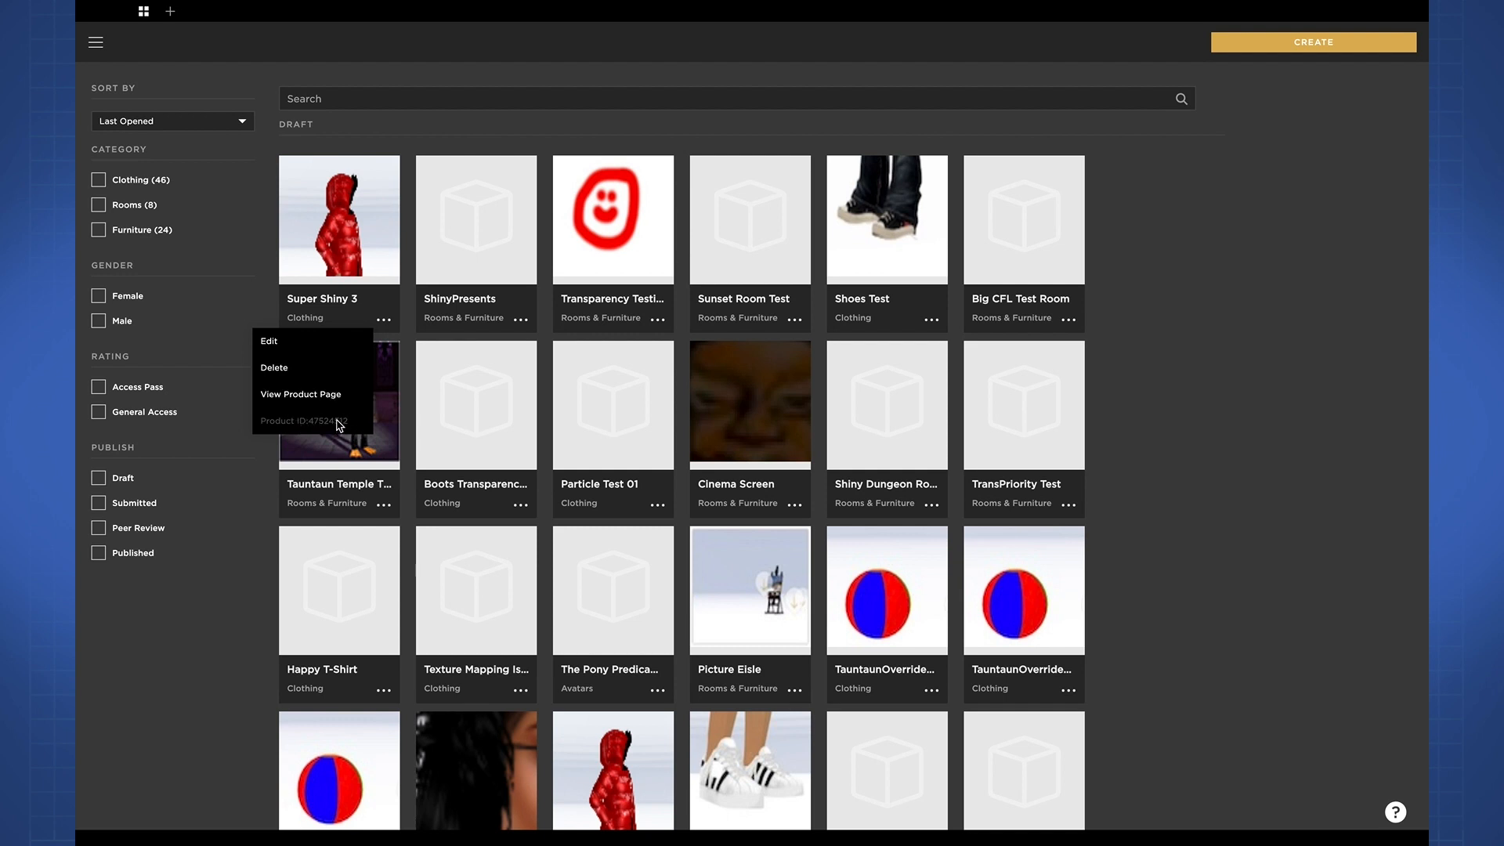
{"action": "mouse_move", "coordinate": [310, 398]}
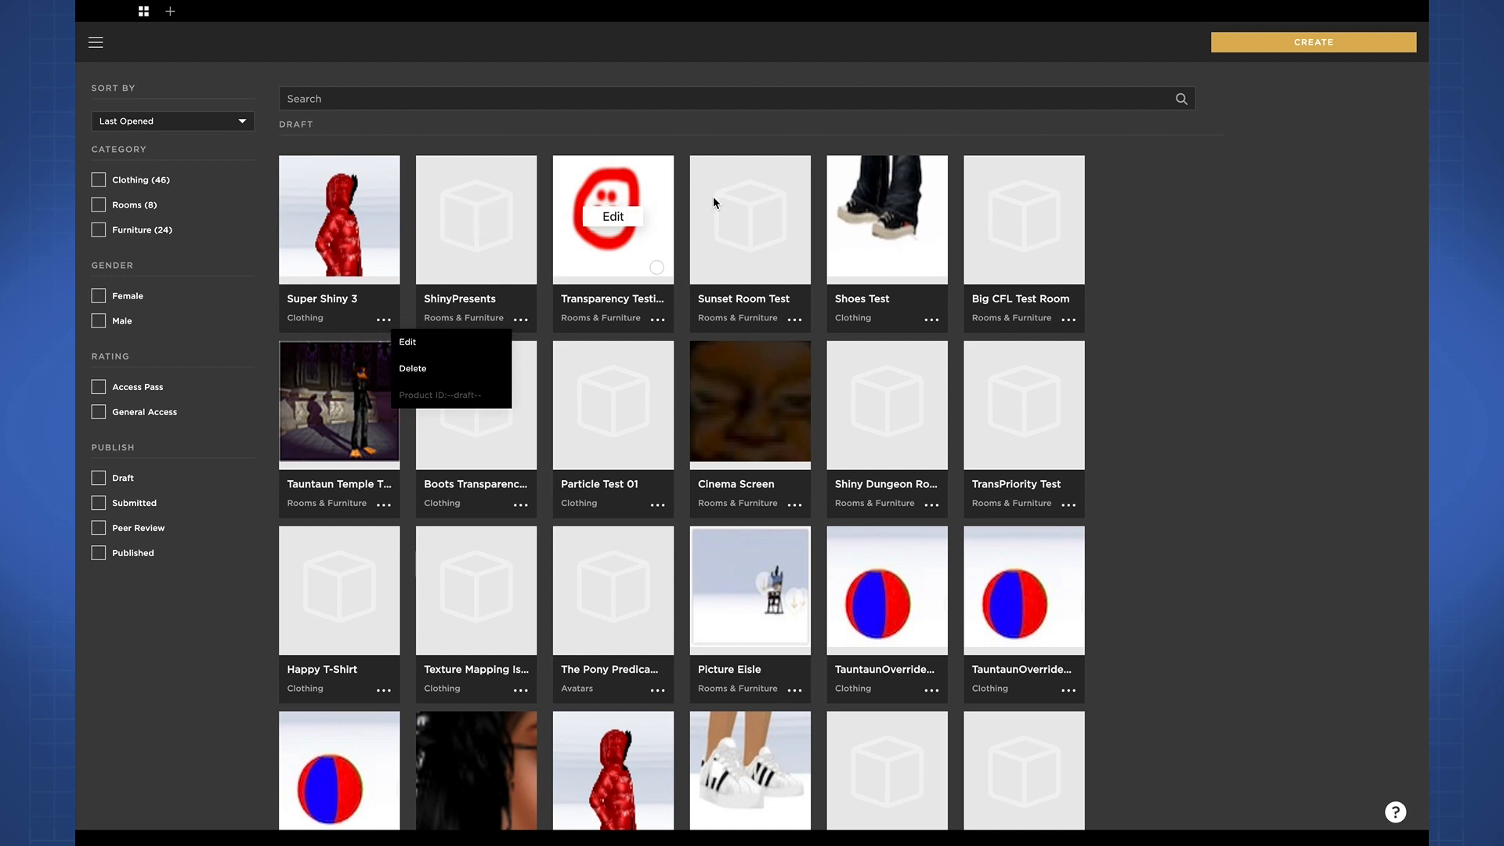
Dismiss the ShinyPresents draft's options menu by clicking an empty area.
{"action": "left_click", "coordinate": [1238, 500]}
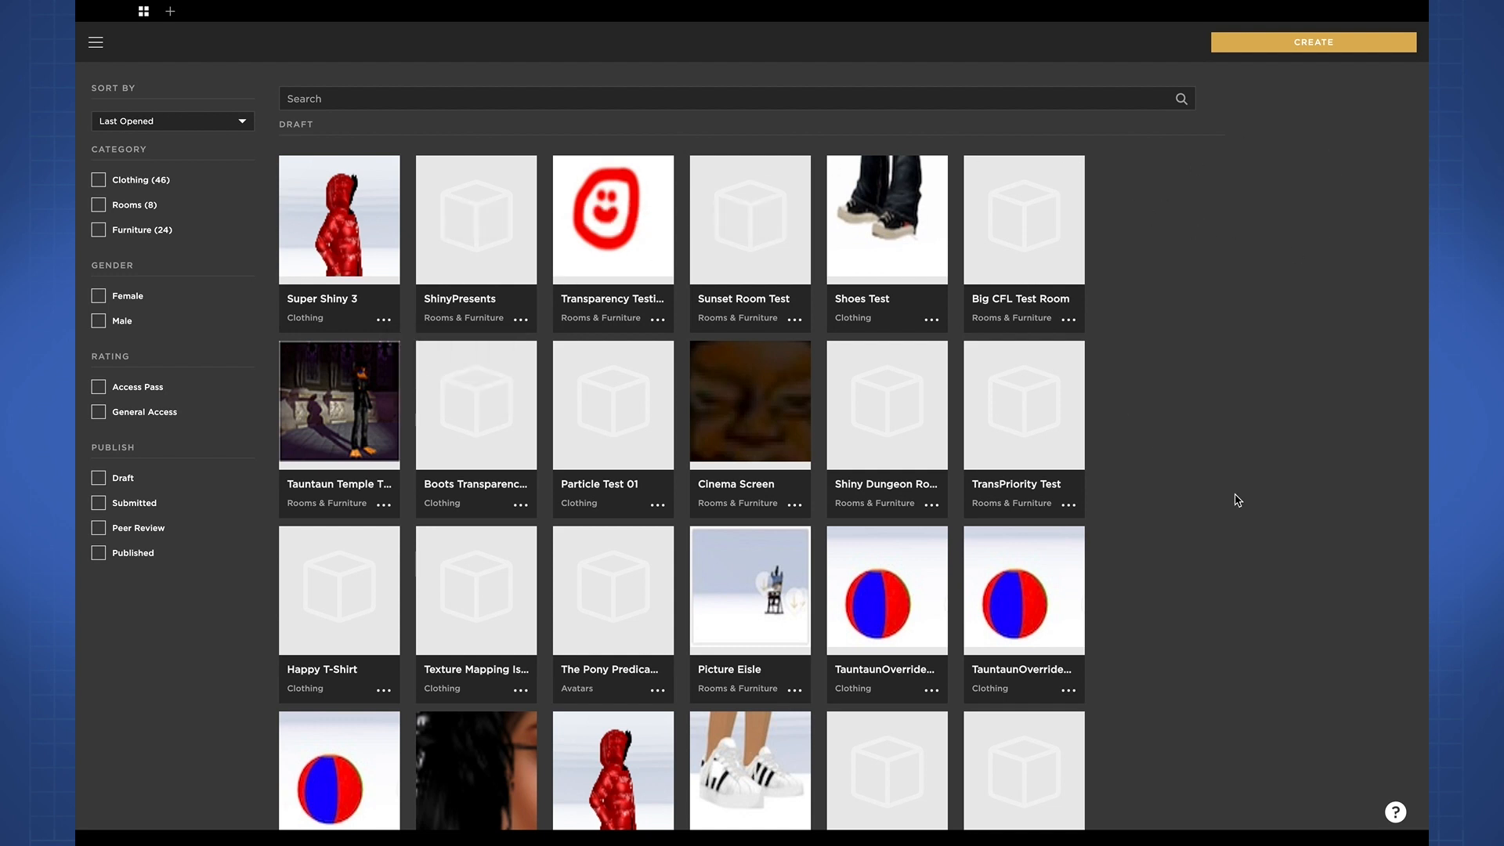
{"action": "mouse_move", "coordinate": [1196, 188]}
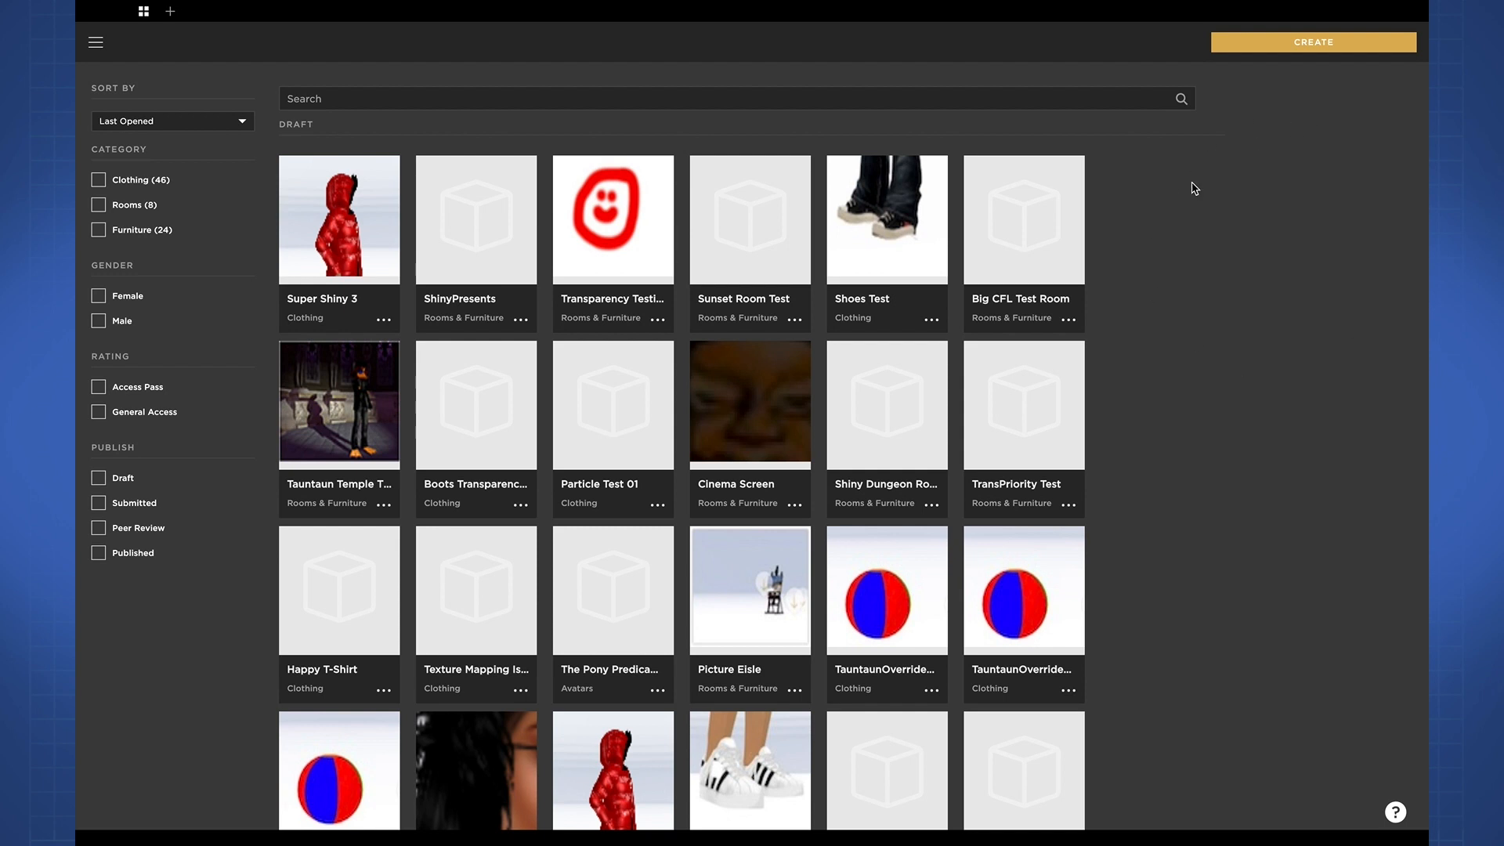
{"action": "mouse_move", "coordinate": [1328, 354]}
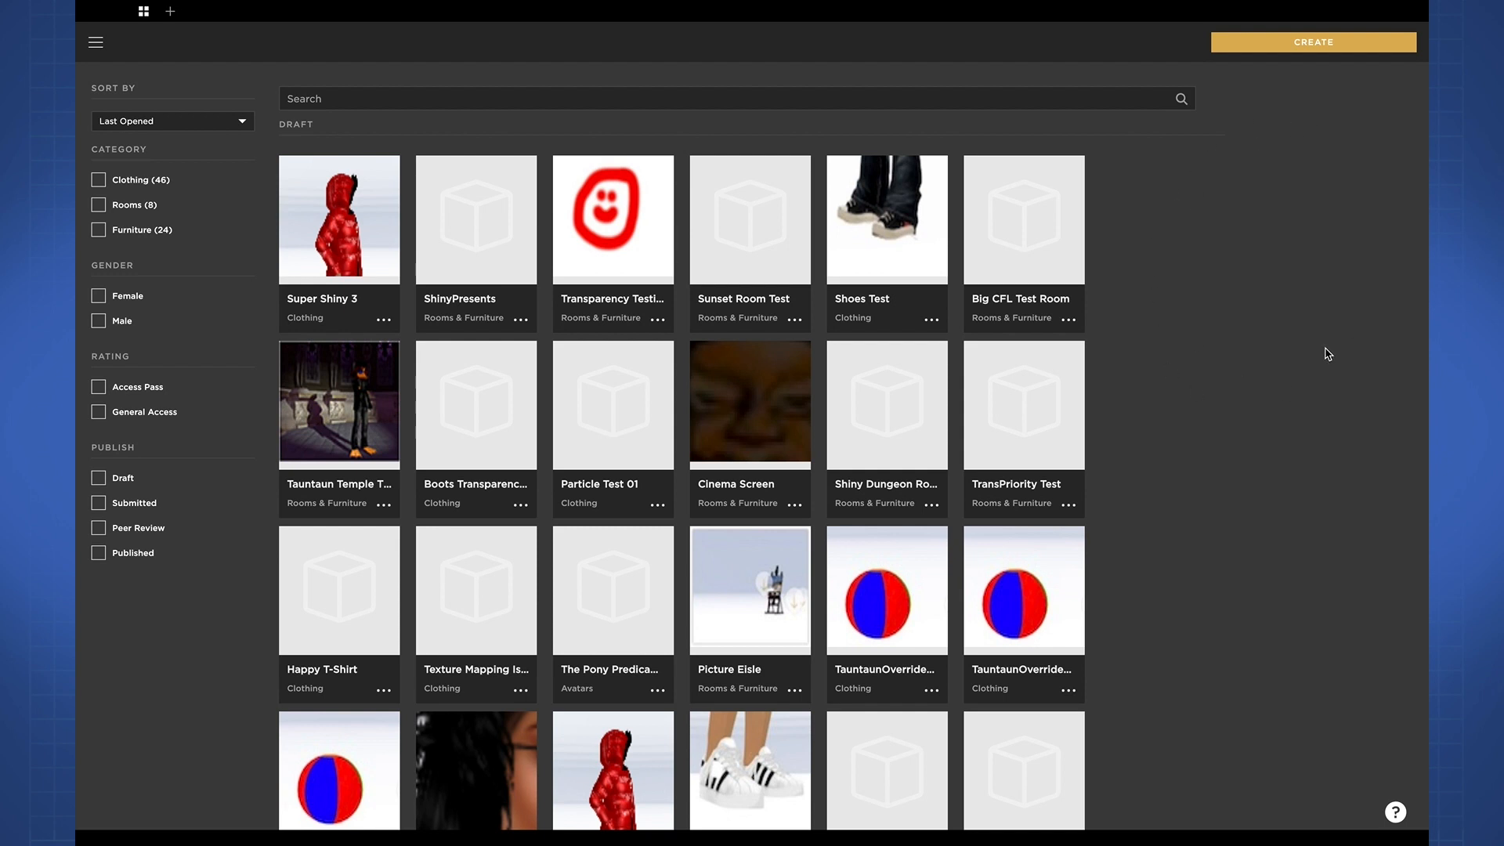
{"action": "mouse_move", "coordinate": [1301, 291]}
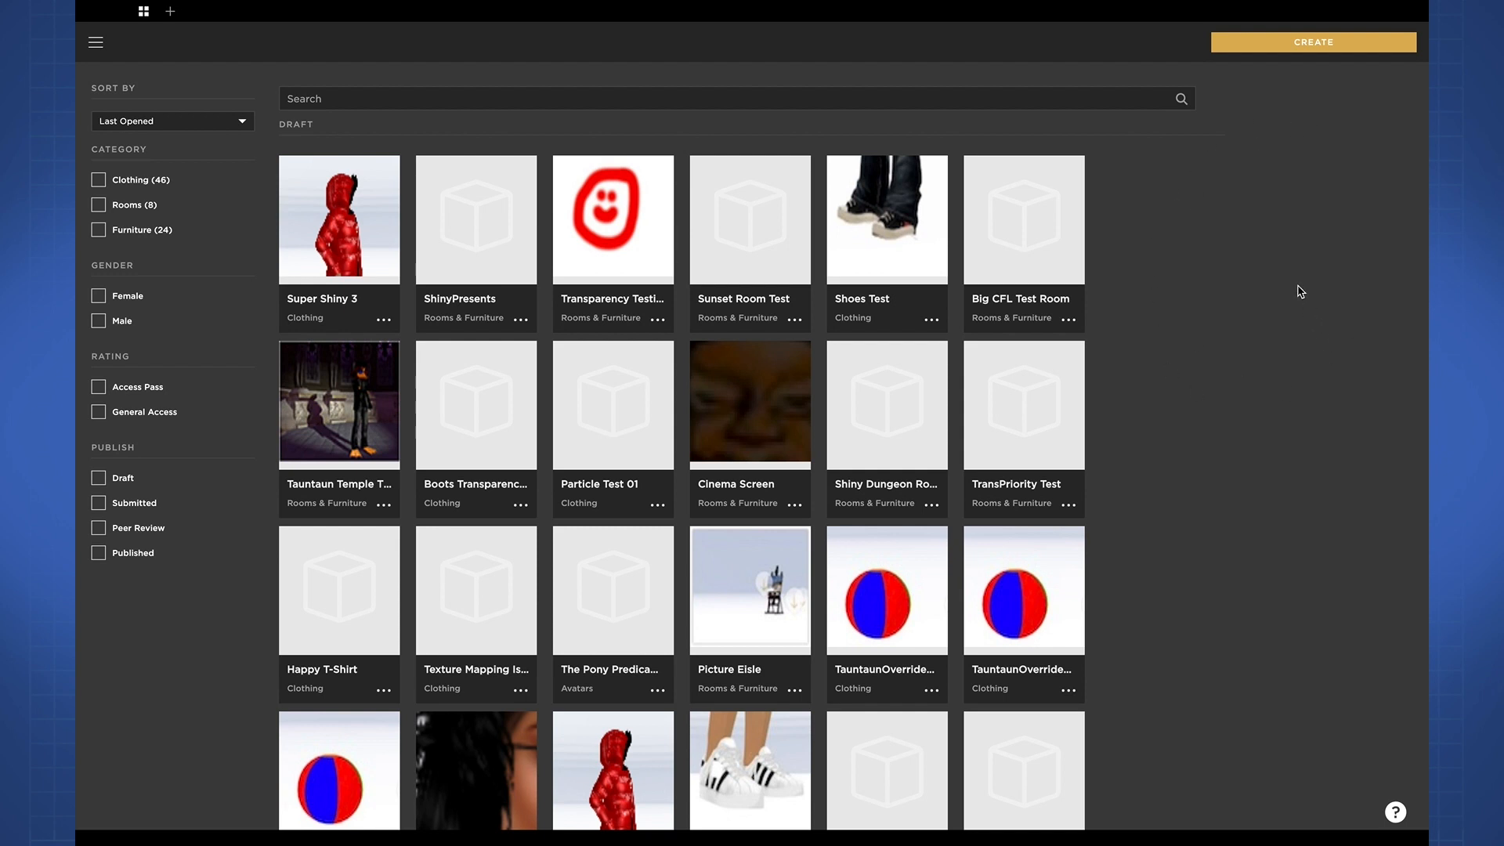
{"action": "mouse_move", "coordinate": [892, 71]}
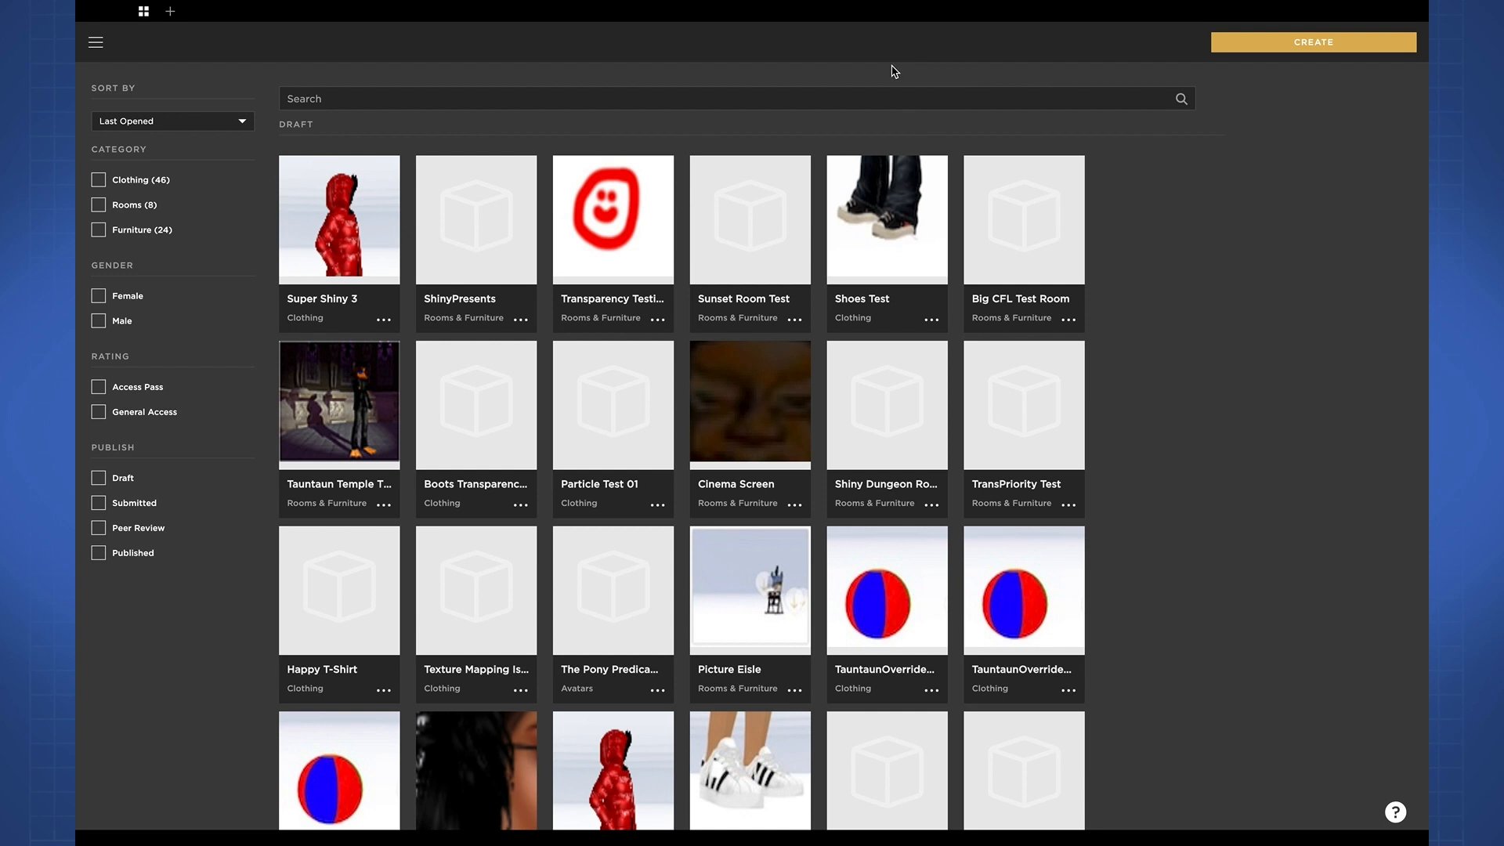